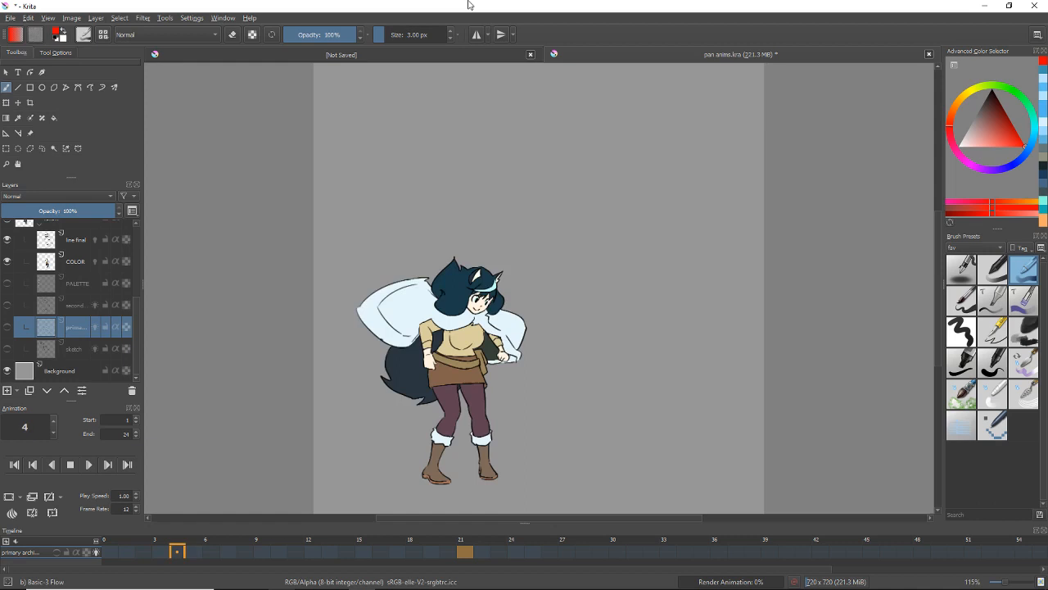
Hide the colour and line layers to reveal the rough sketch at 25% opacity
{"action": "left_click", "coordinate": [464, 550]}
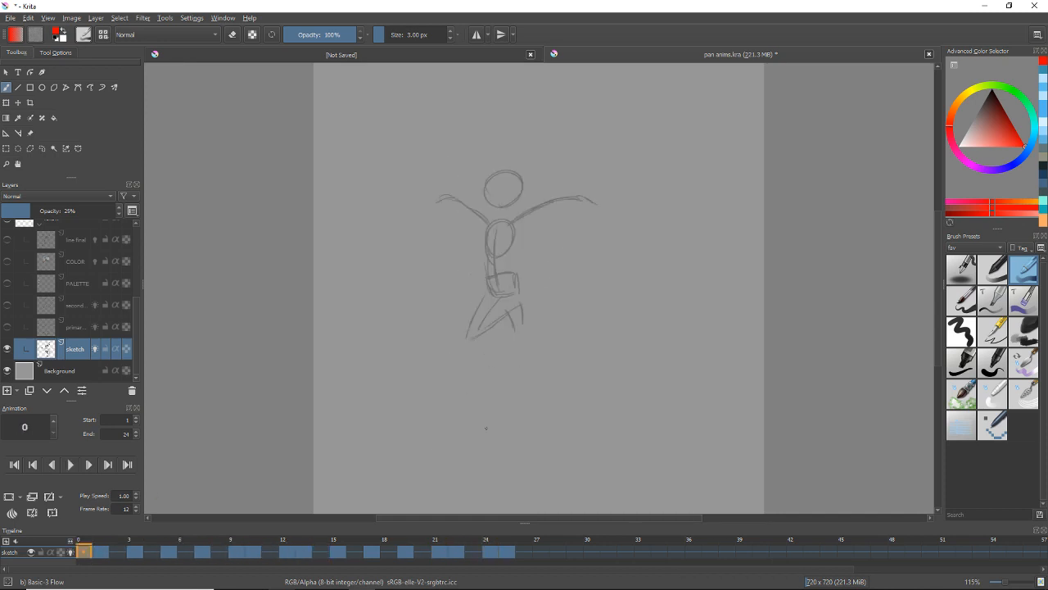
Play the full-opacity rough sketch and step through its frames from the first one
{"action": "left_click", "coordinate": [371, 550]}
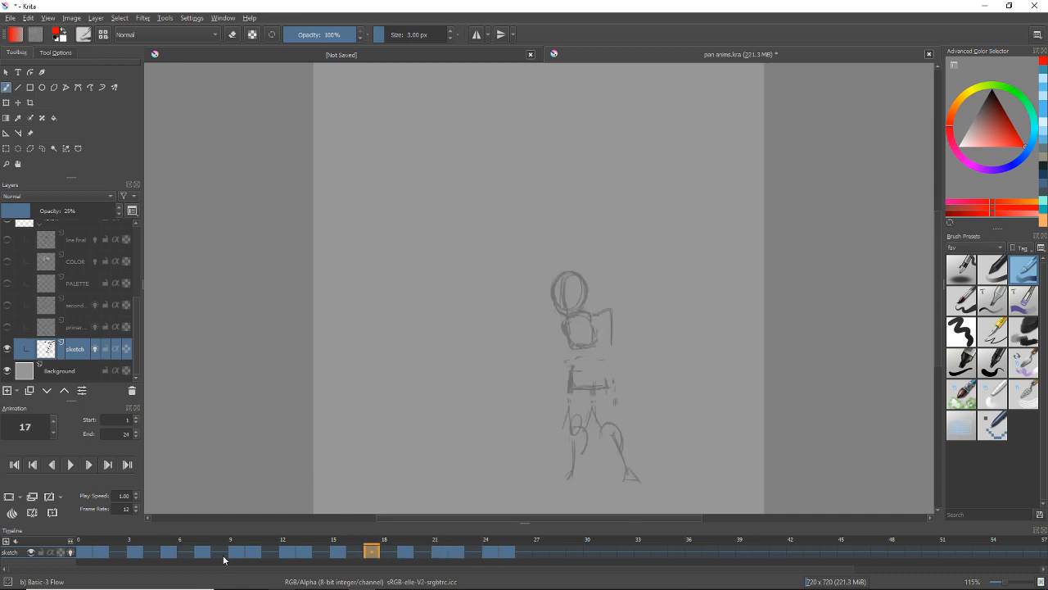
{"action": "left_click", "coordinate": [101, 551]}
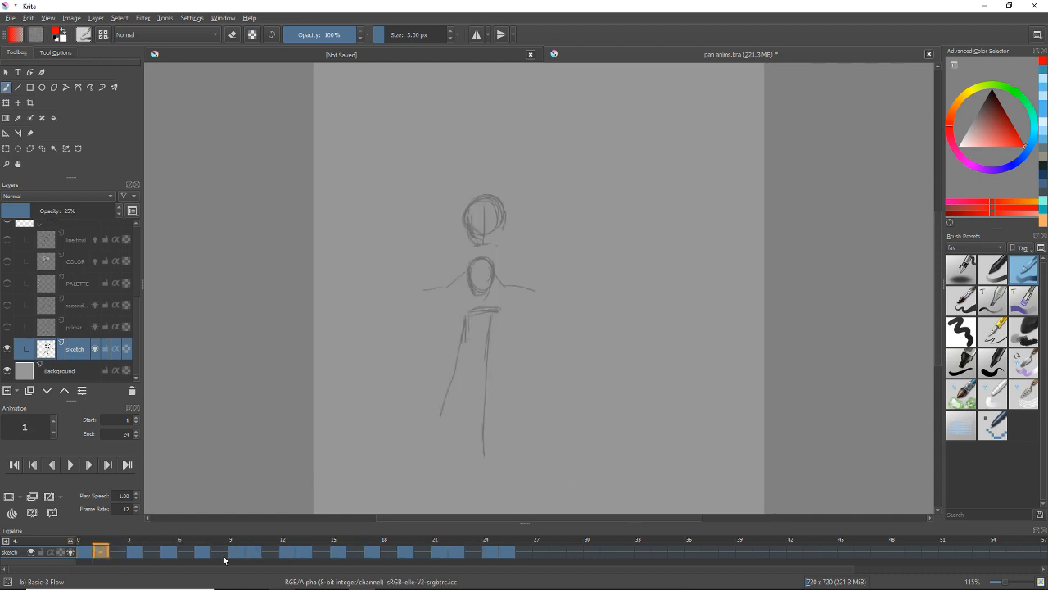
{"action": "left_click", "coordinate": [303, 550]}
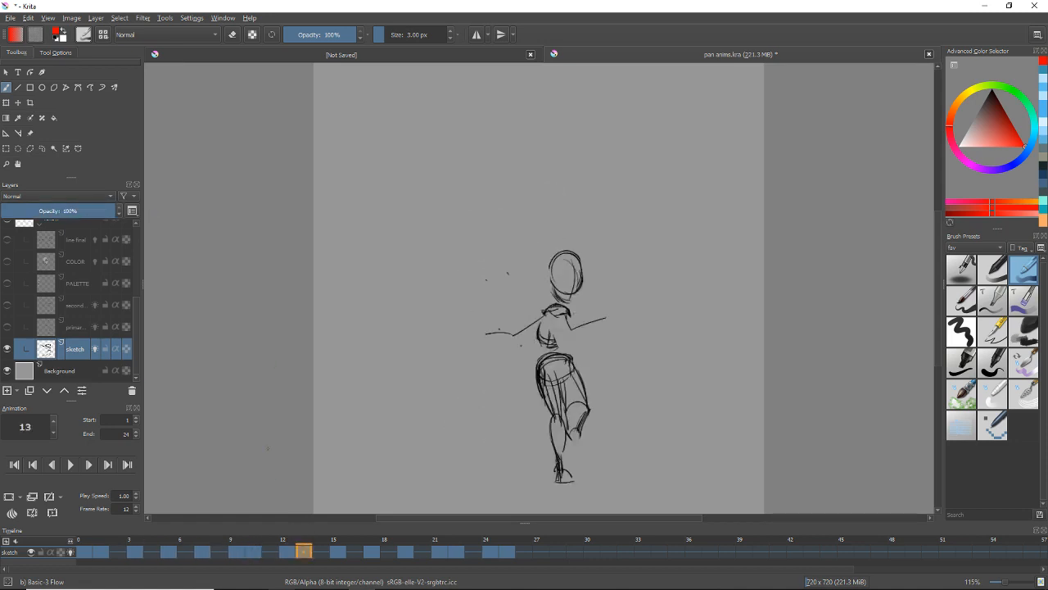
{"action": "left_click", "coordinate": [489, 550]}
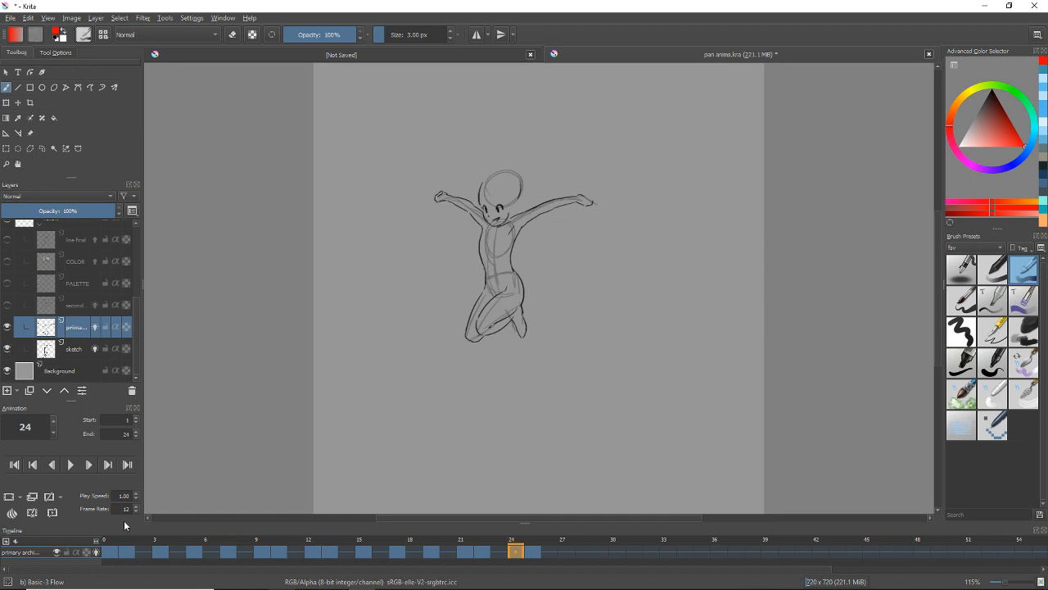
With the sketch hidden, scrub and play the primary body poses through frames 0–24
{"action": "left_click", "coordinate": [260, 551]}
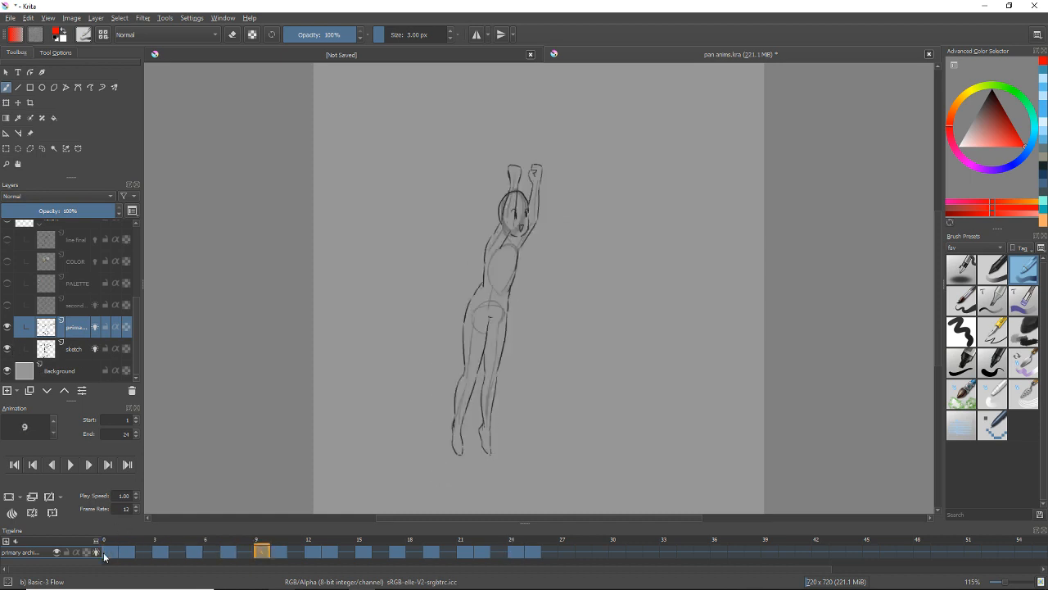
{"action": "left_click", "coordinate": [87, 465]}
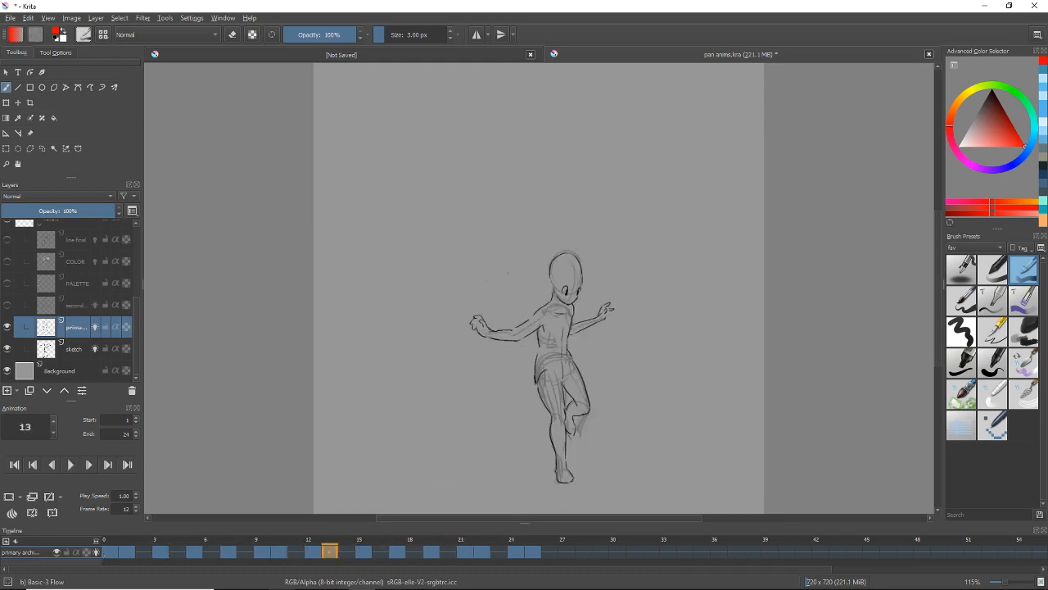
{"action": "left_click", "coordinate": [483, 551]}
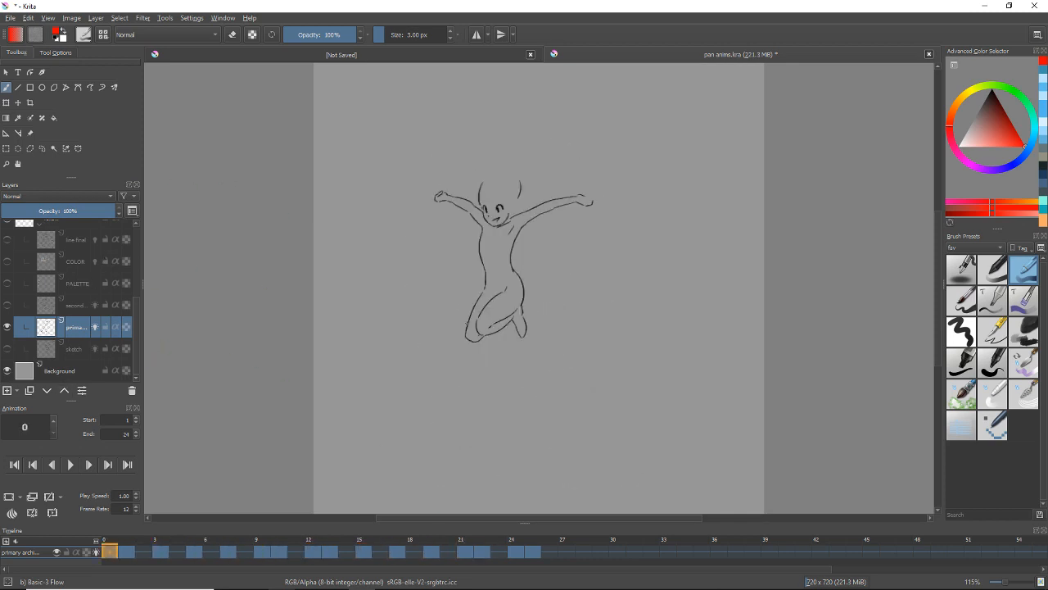
{"action": "left_click", "coordinate": [465, 550]}
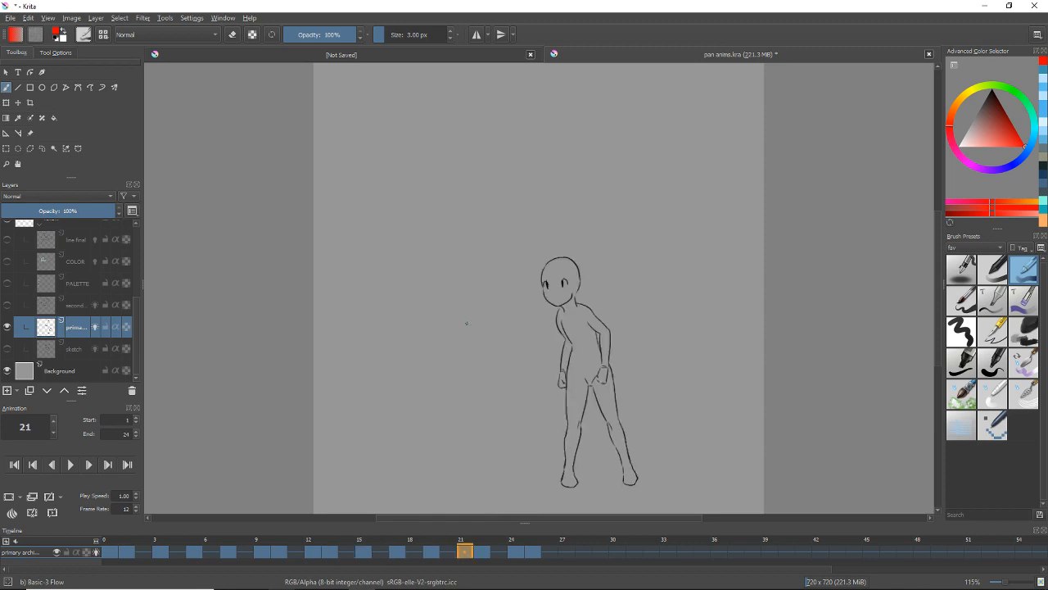
{"action": "left_click", "coordinate": [194, 551]}
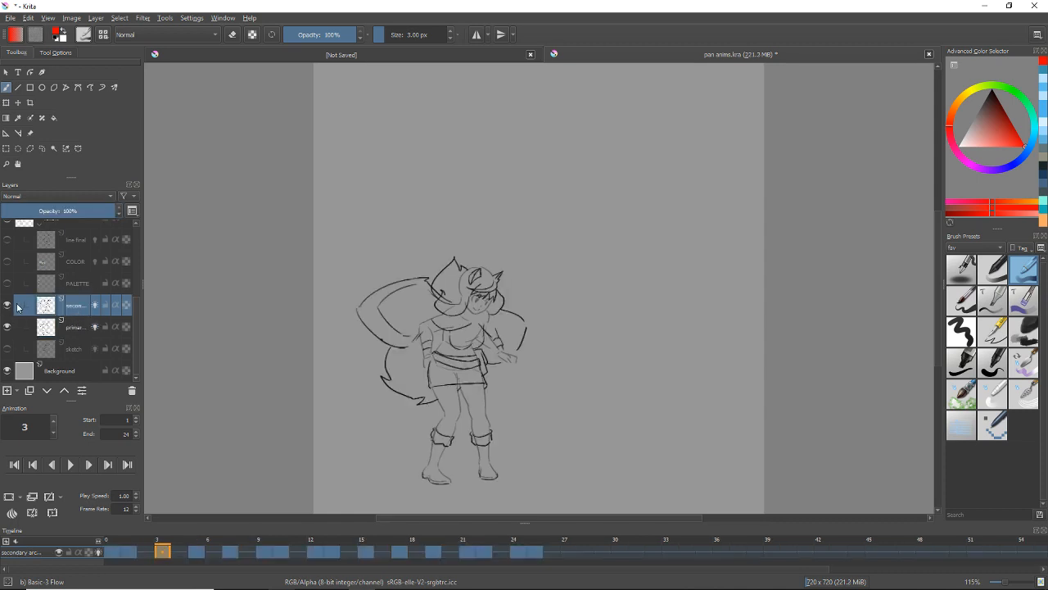
Select the secondary layer, step to frame 1, then play, stop and replay the hair and clothing pass
{"action": "left_click", "coordinate": [112, 551]}
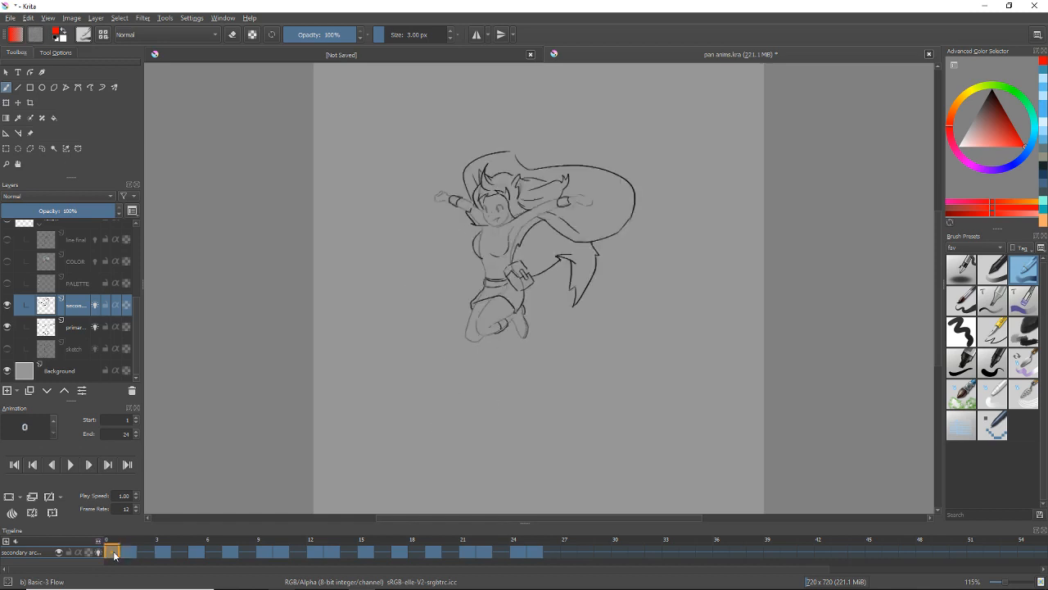
{"action": "left_click", "coordinate": [128, 550]}
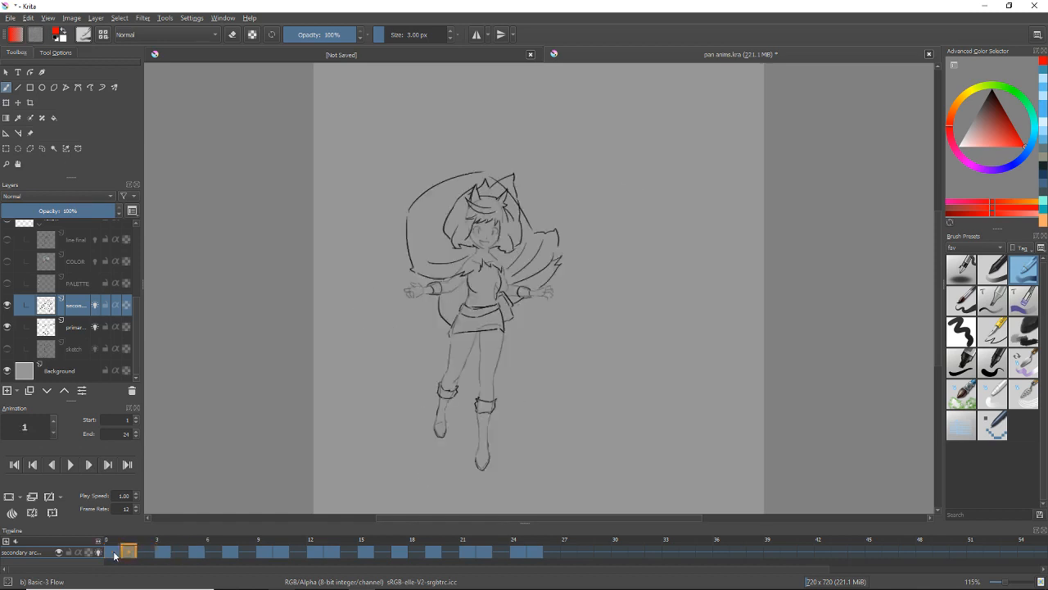
{"action": "left_click", "coordinate": [69, 464]}
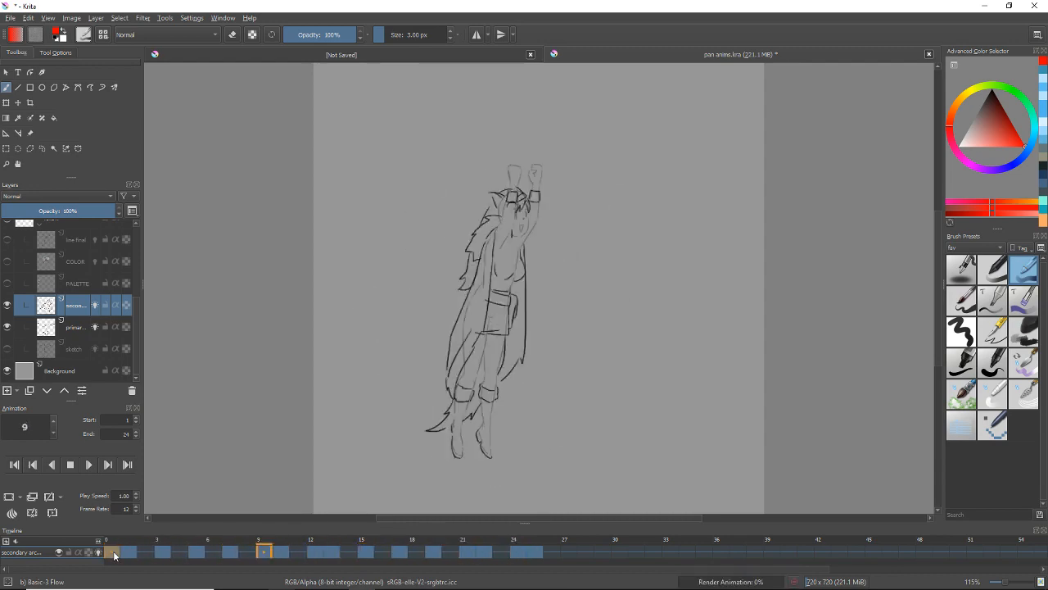
{"action": "left_click", "coordinate": [111, 551]}
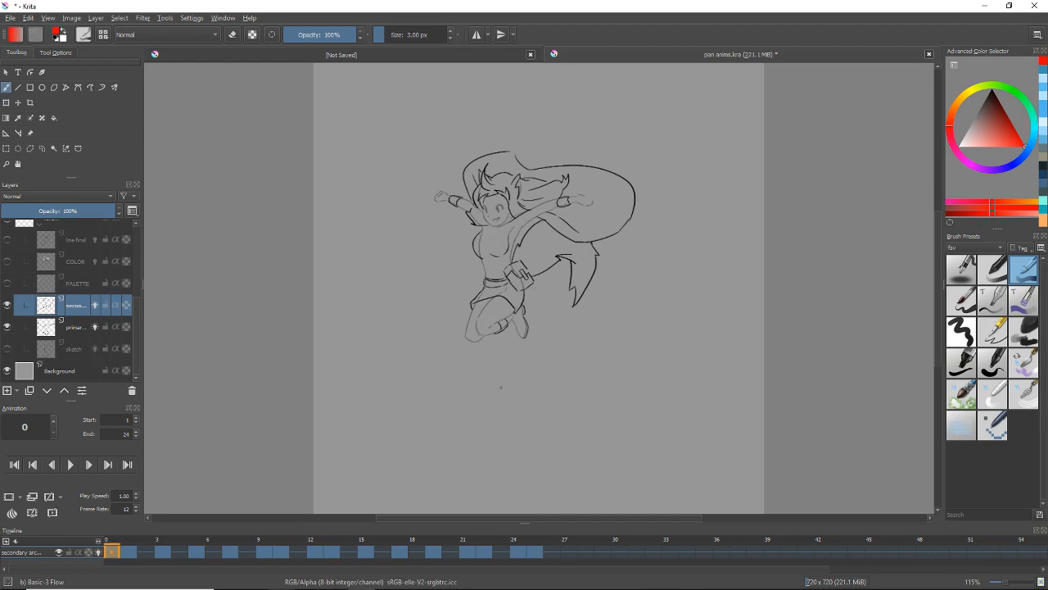
{"action": "left_click", "coordinate": [197, 551]}
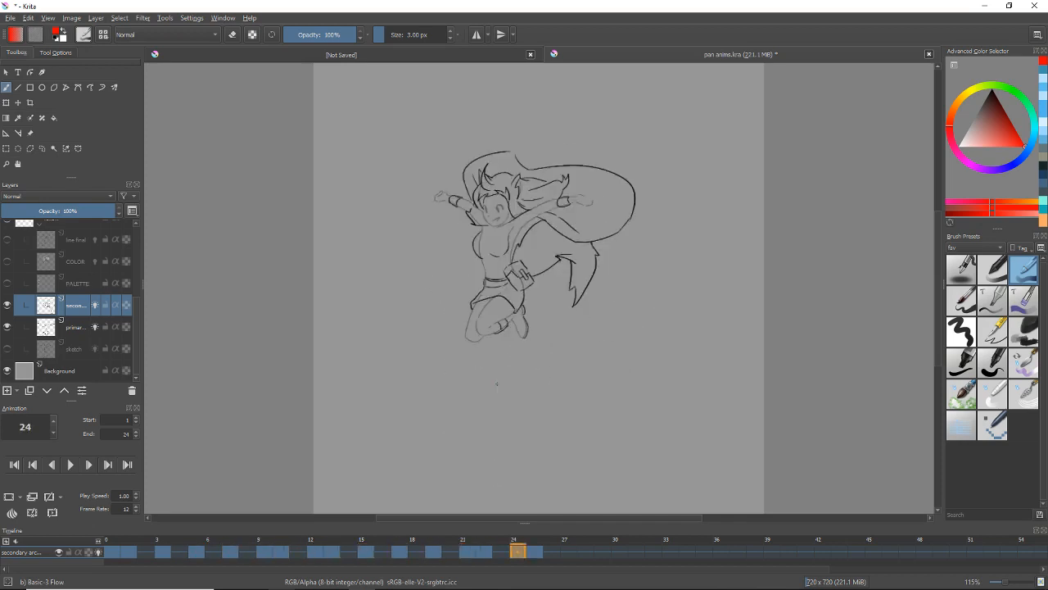
{"action": "left_click", "coordinate": [280, 550]}
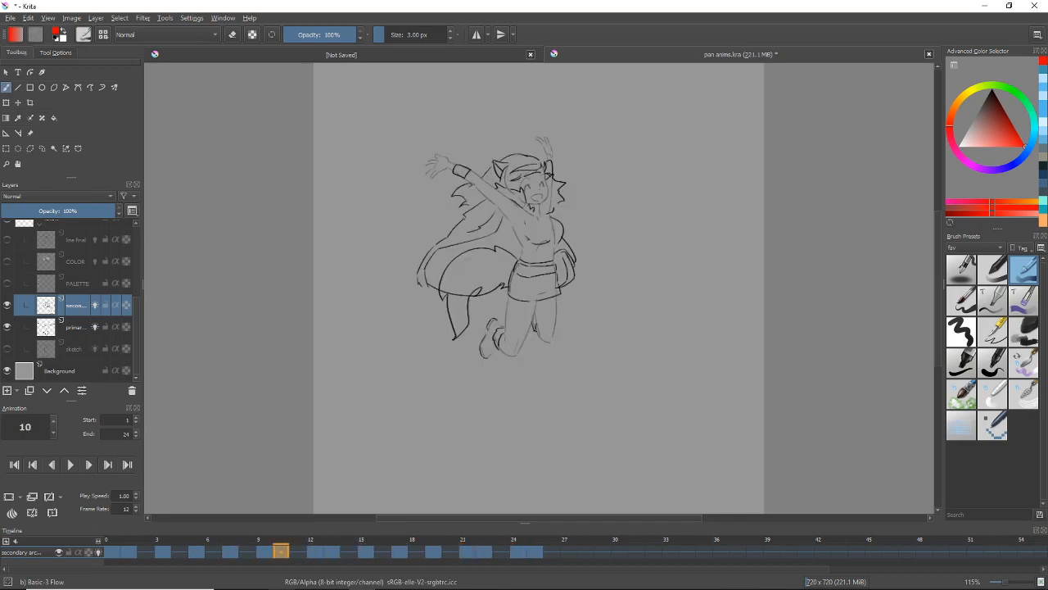
{"action": "left_click", "coordinate": [196, 551]}
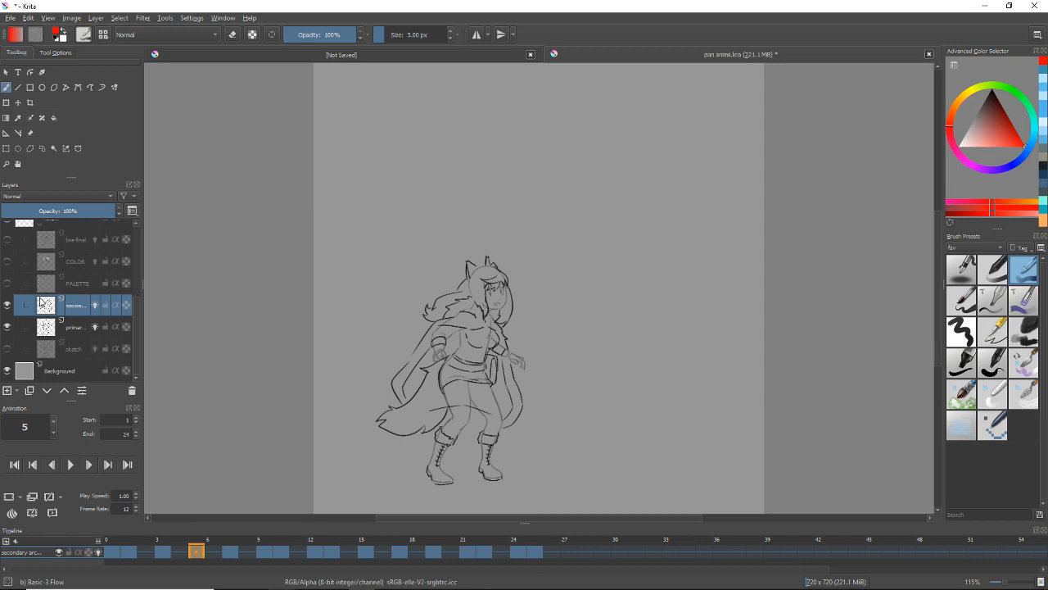
{"action": "left_click", "coordinate": [88, 465]}
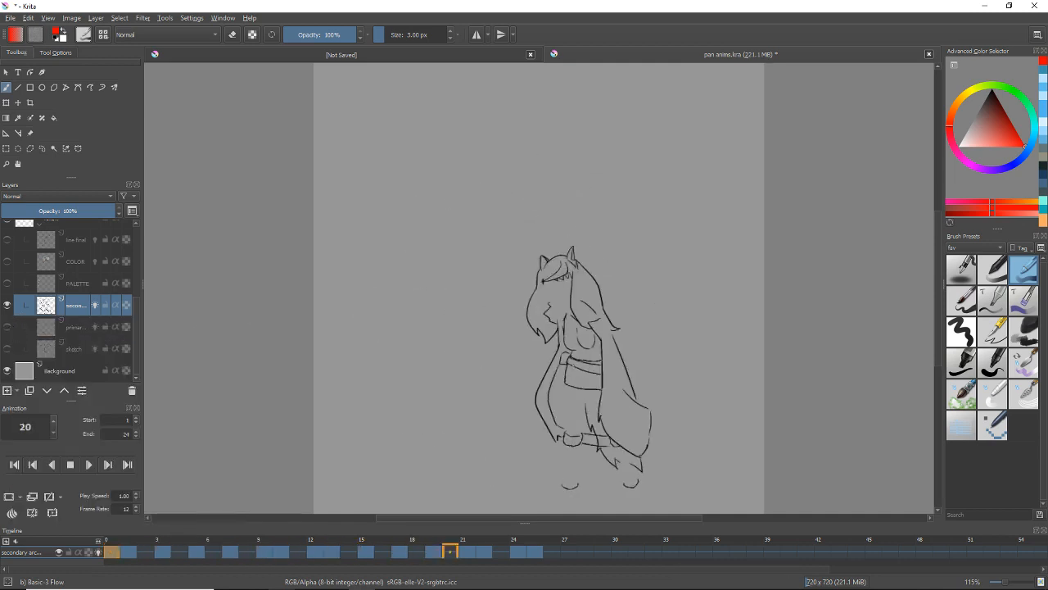
{"action": "left_click", "coordinate": [462, 551]}
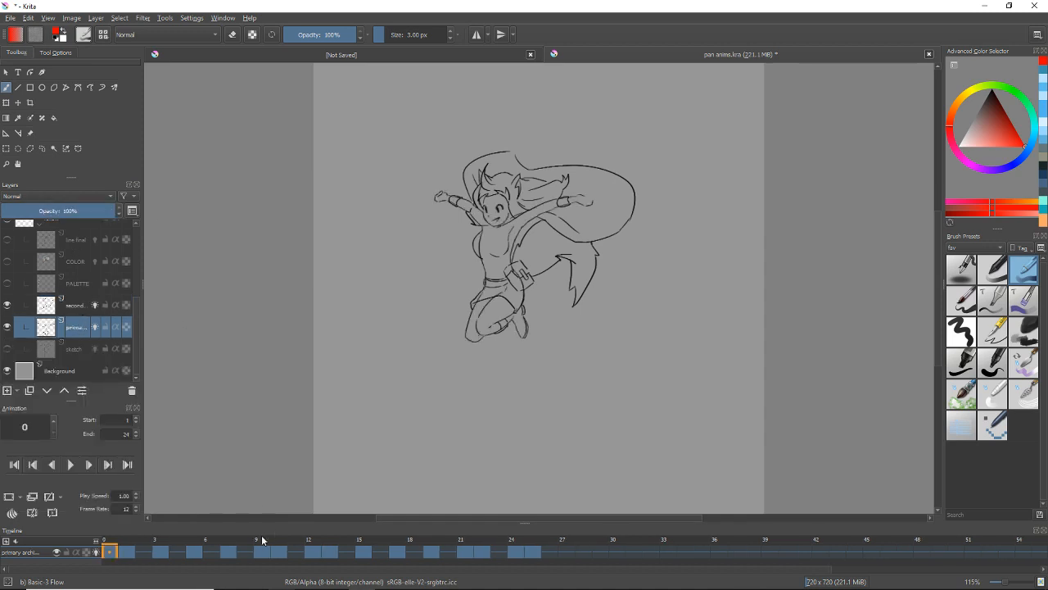
{"action": "left_click", "coordinate": [76, 304]}
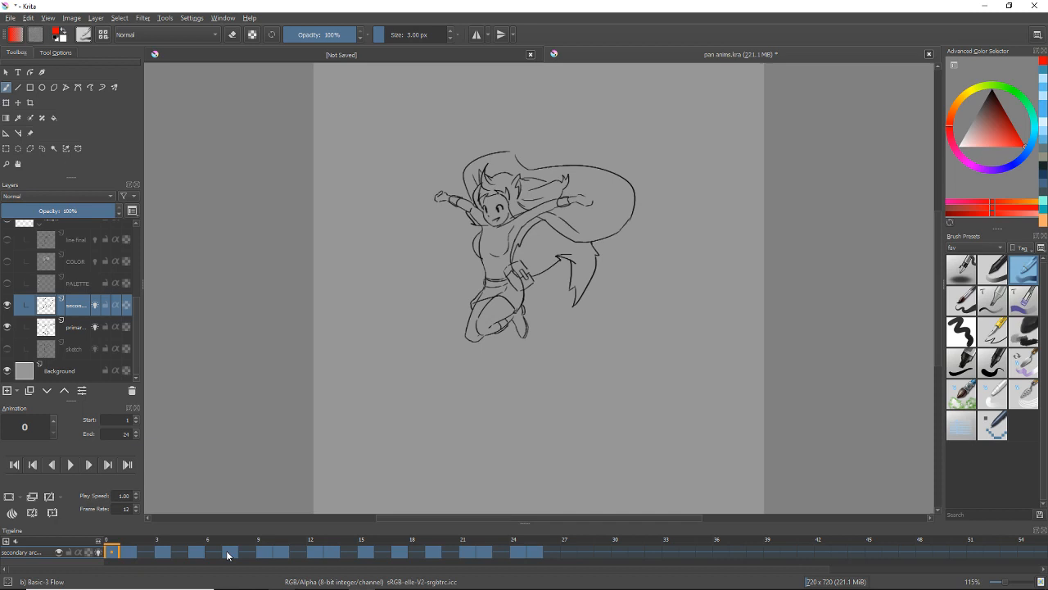
{"action": "left_click", "coordinate": [516, 551]}
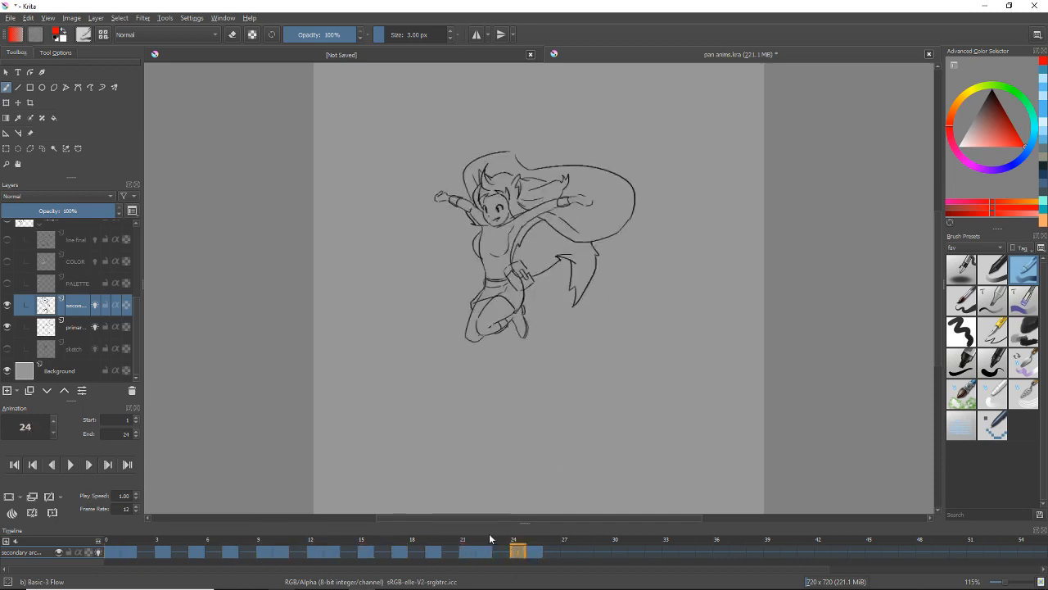
{"action": "left_click", "coordinate": [463, 551]}
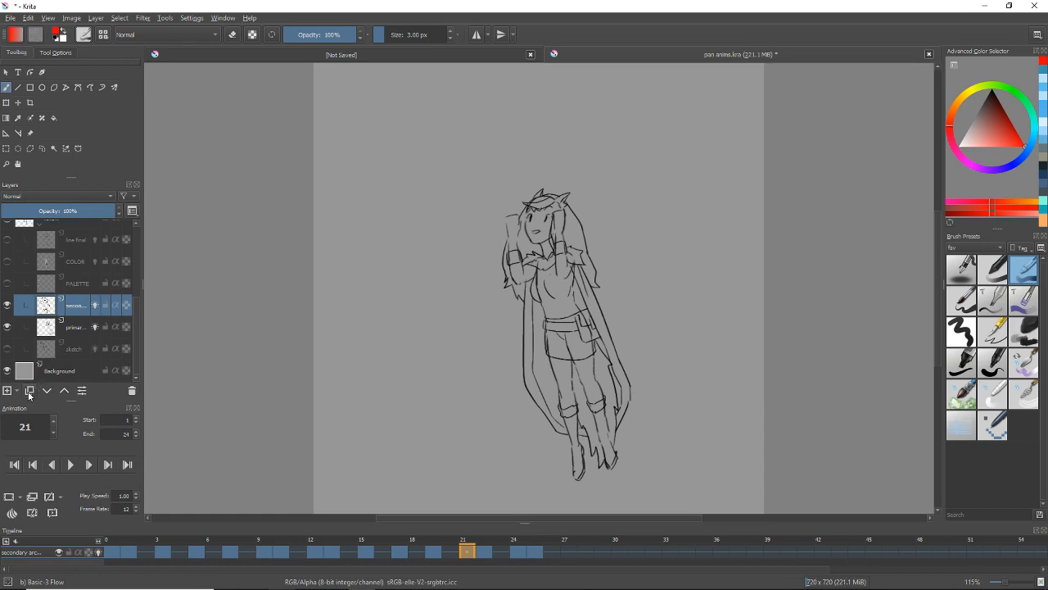
{"action": "mouse_move", "coordinate": [30, 391]}
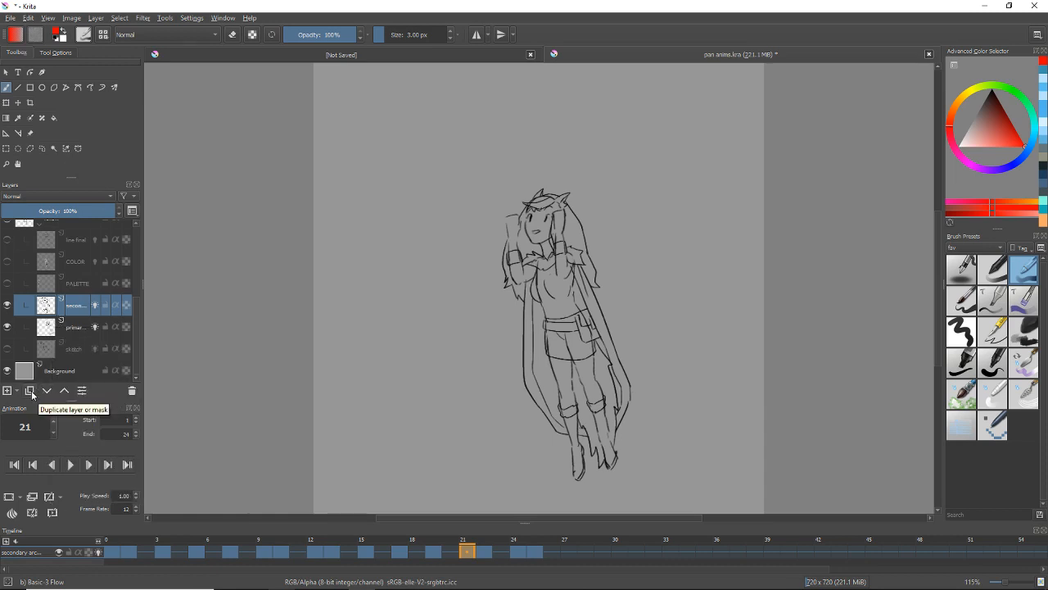
Duplicate the secondary and primary layers, hide the original primary, and stop playback
{"action": "left_click", "coordinate": [28, 390]}
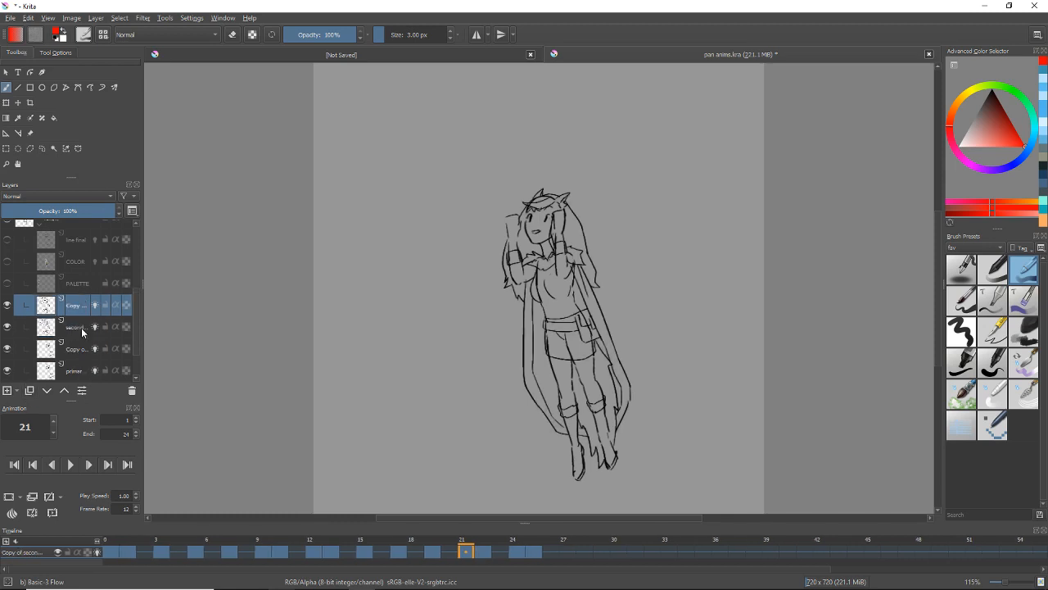
{"action": "left_click", "coordinate": [74, 317]}
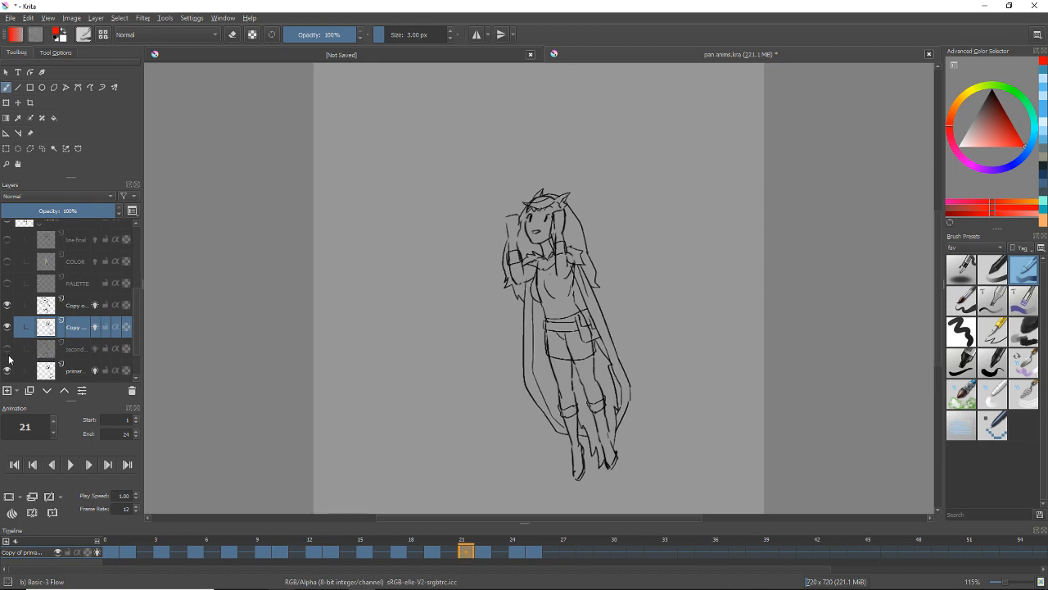
{"action": "left_click", "coordinate": [76, 305]}
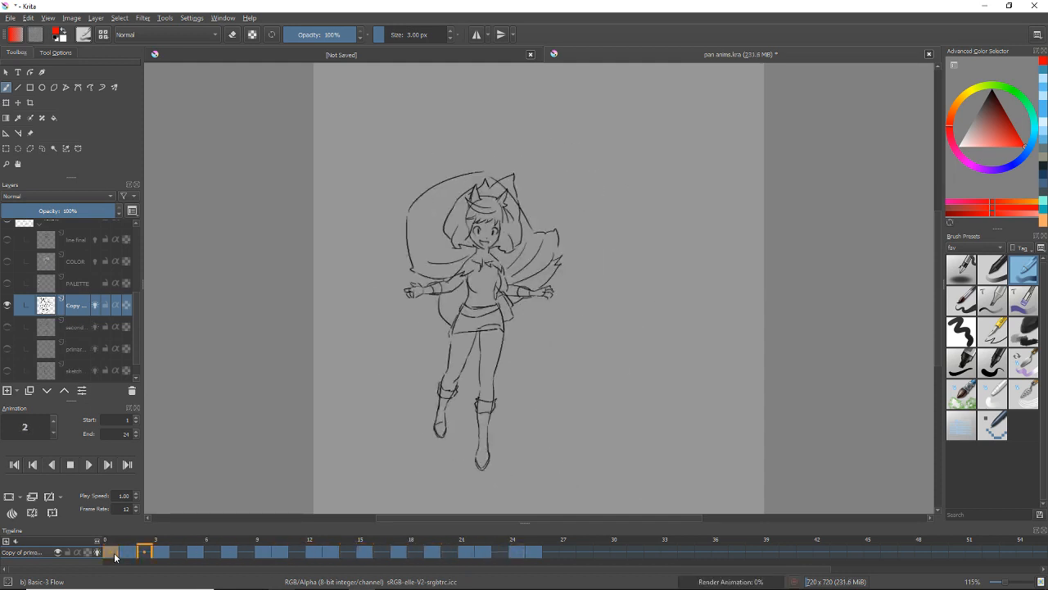
{"action": "left_click", "coordinate": [464, 550]}
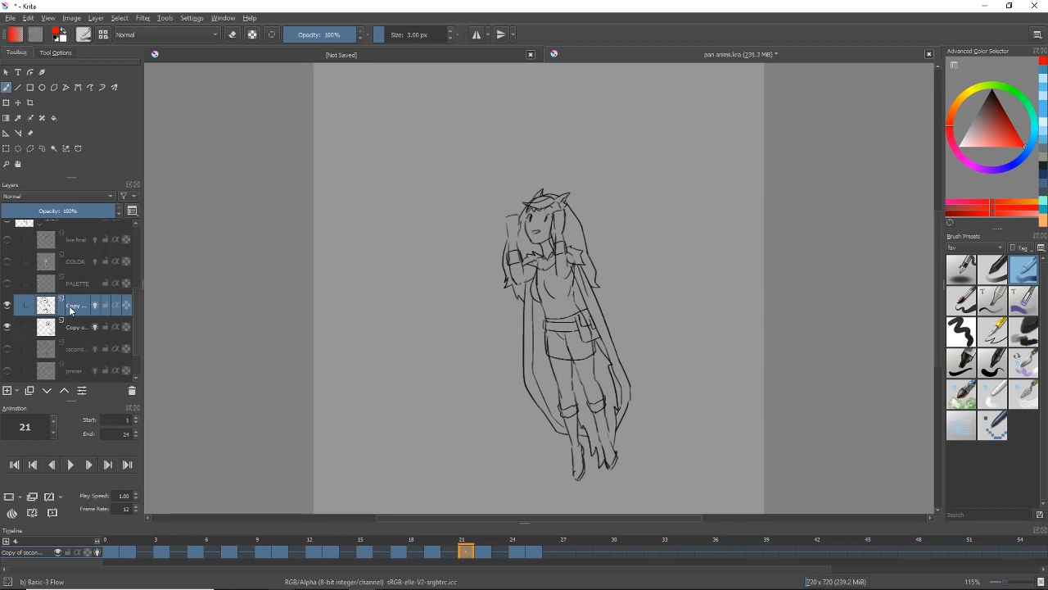
Select Copy of secondary and delete its drawings after frame 15
{"action": "left_click", "coordinate": [533, 550]}
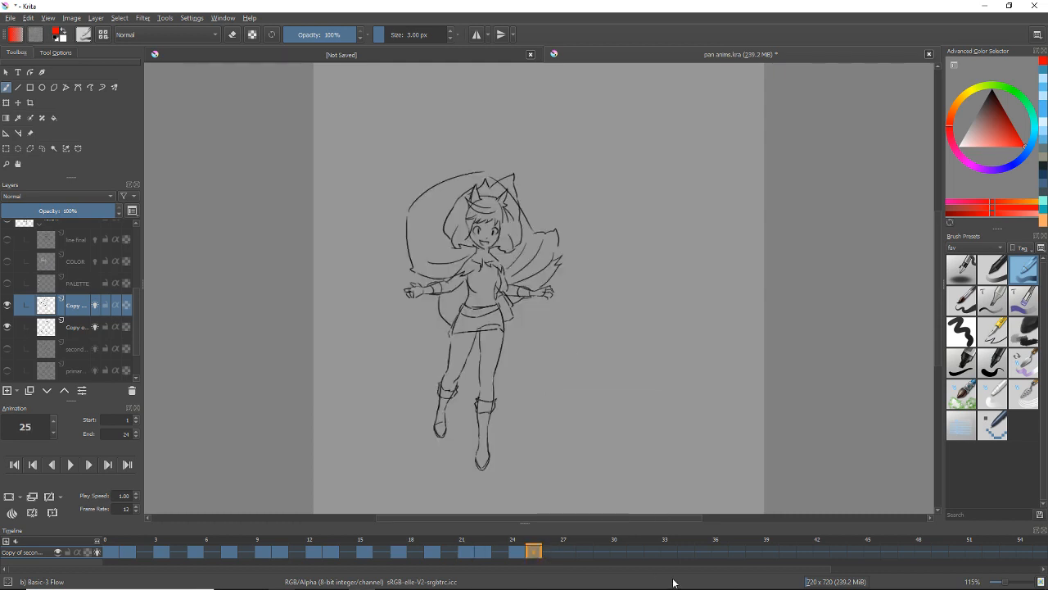
{"action": "left_click", "coordinate": [482, 550]}
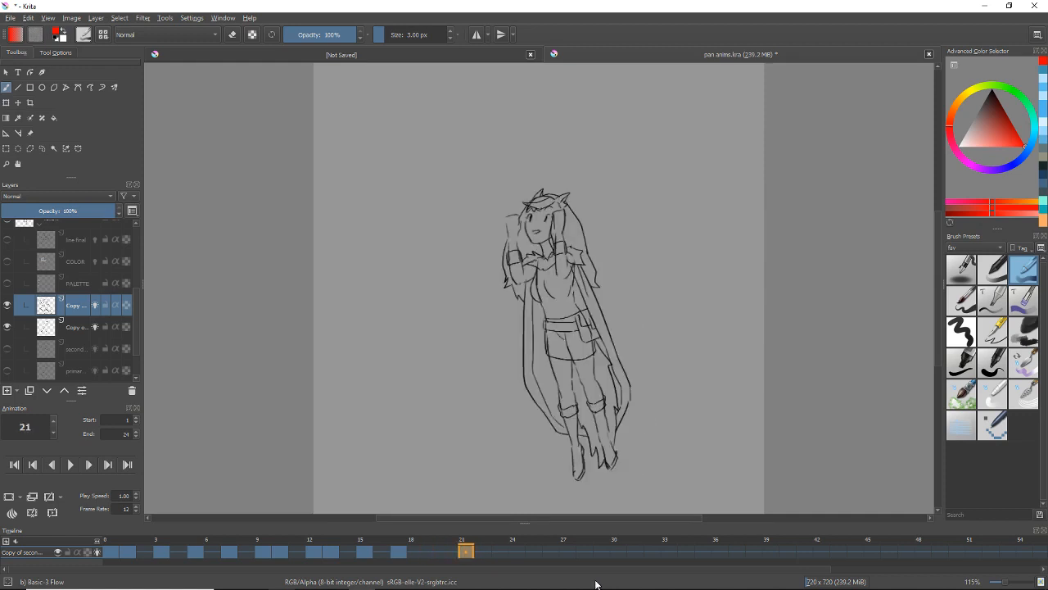
{"action": "left_click", "coordinate": [399, 550]}
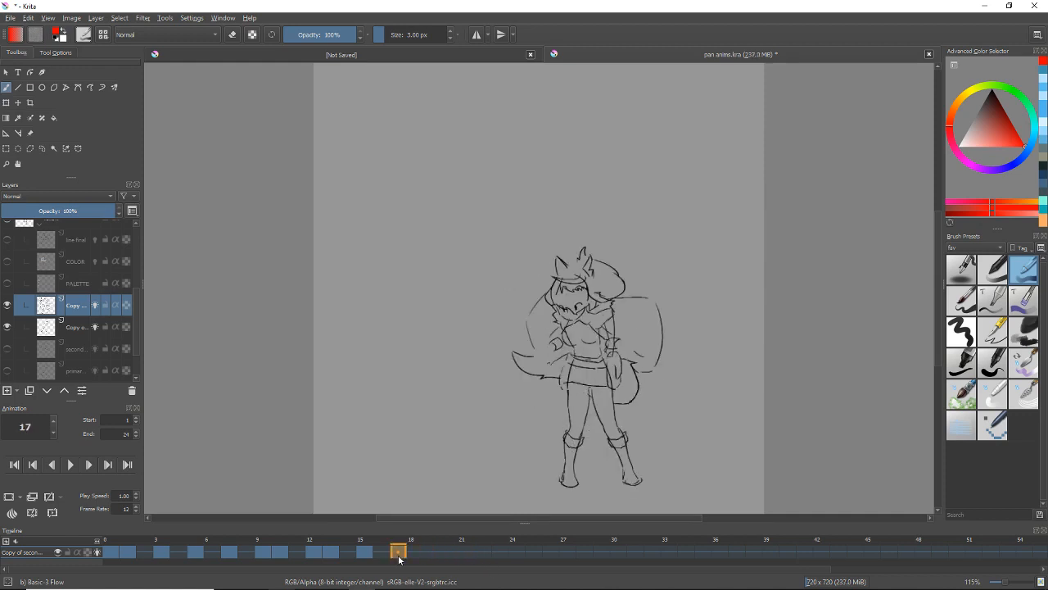
{"action": "left_click", "coordinate": [109, 550]}
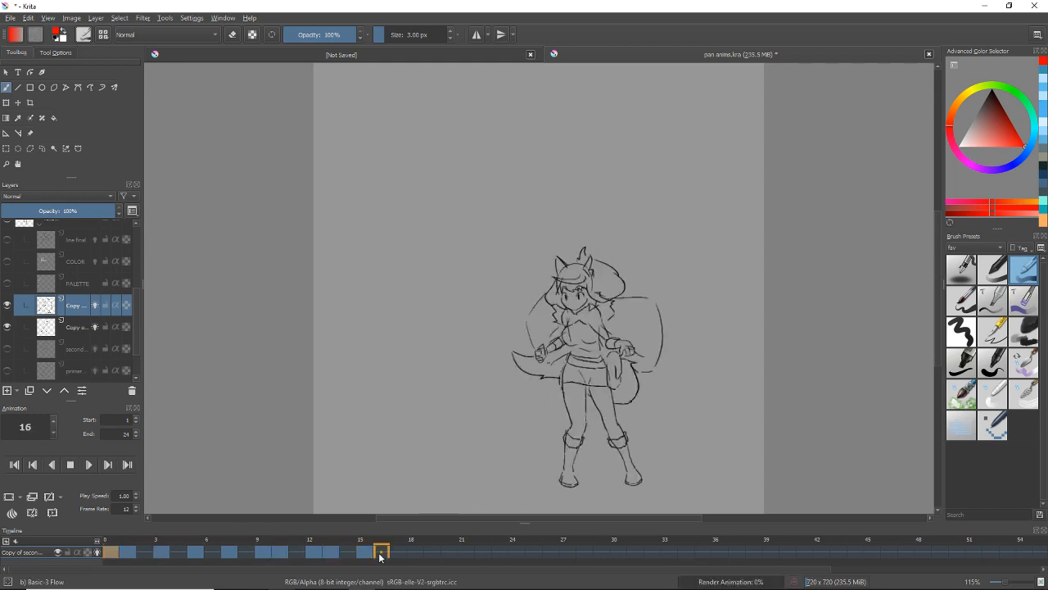
{"action": "left_click", "coordinate": [399, 550]}
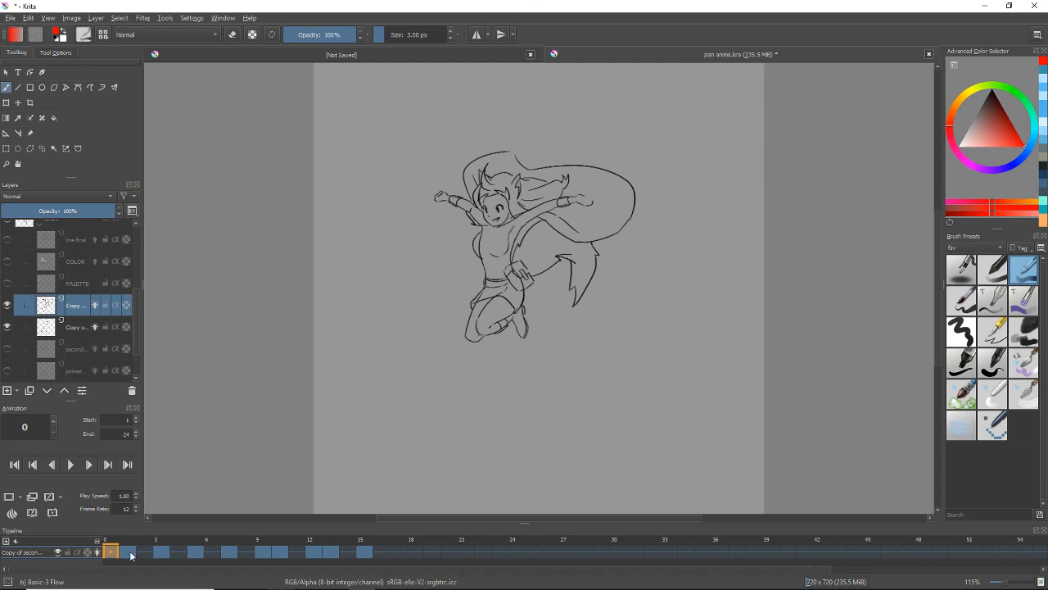
{"action": "mouse_move", "coordinate": [381, 559]}
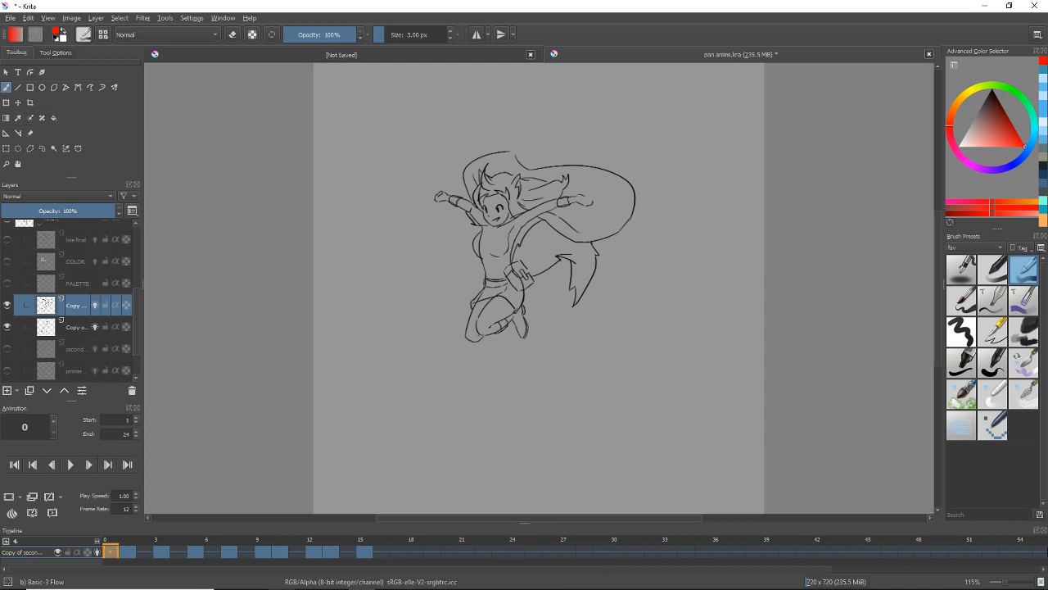
Check frame 15 and later frames up to 43 to confirm the drawings end at 15
{"action": "left_click", "coordinate": [364, 550]}
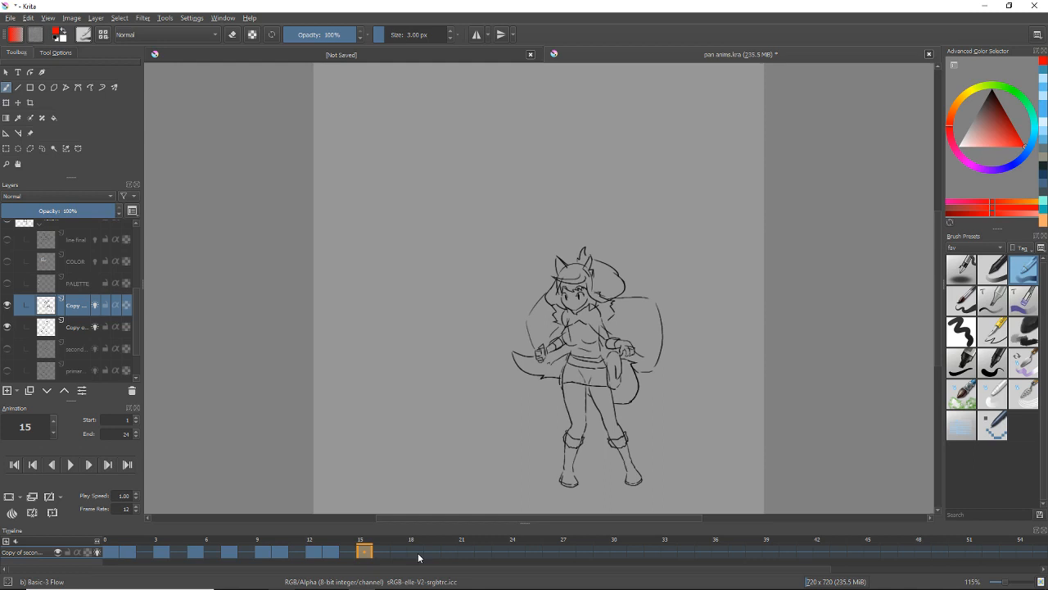
{"action": "left_click", "coordinate": [551, 552]}
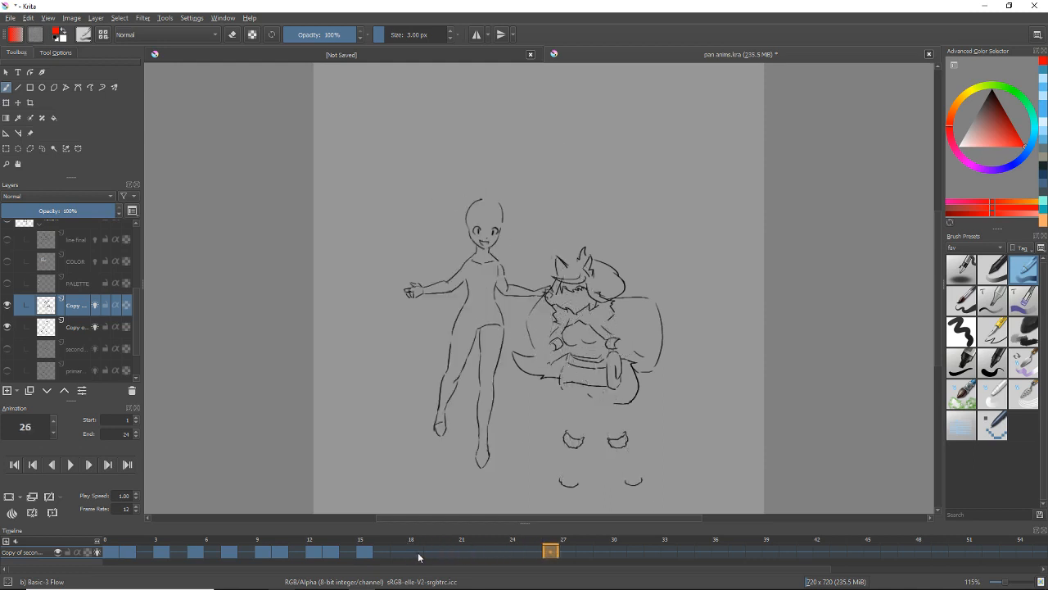
{"action": "left_click", "coordinate": [753, 550]}
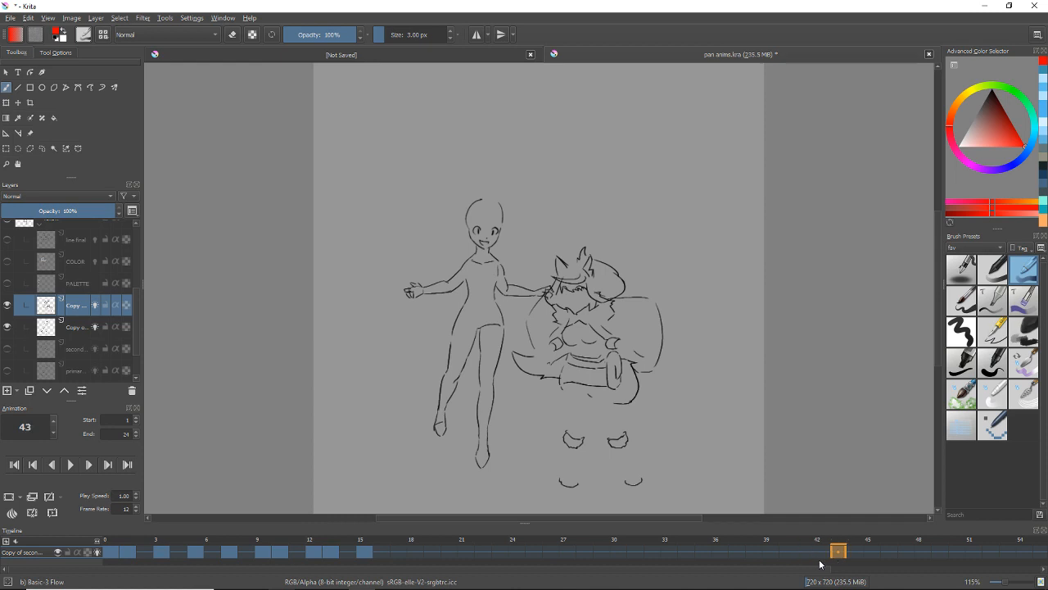
{"action": "left_click", "coordinate": [923, 550]}
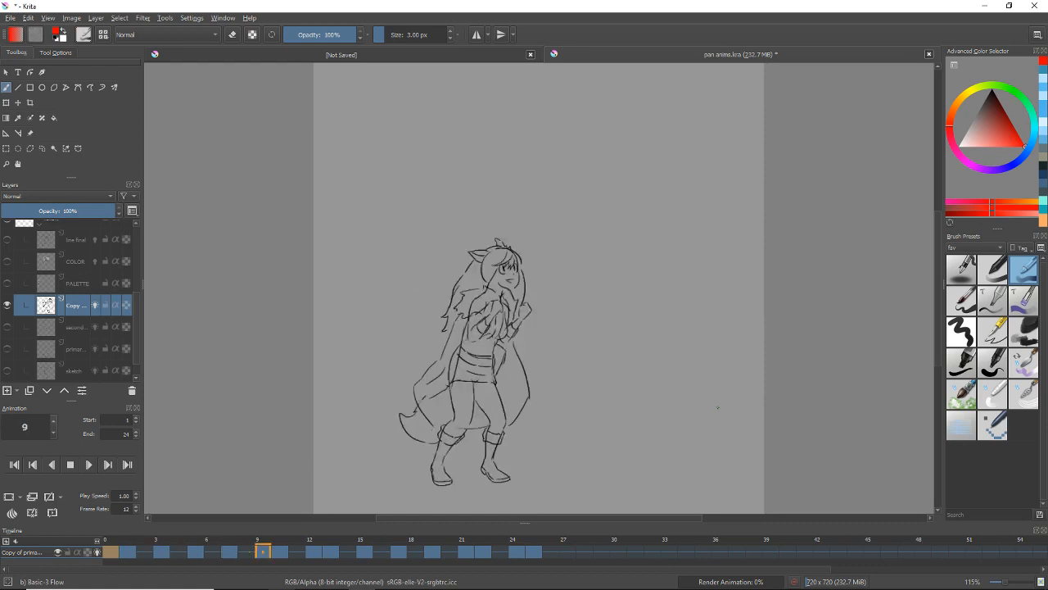
Clear the frame 15 keyframe on Copy of secondary and replay the animation
{"action": "left_click", "coordinate": [13, 464]}
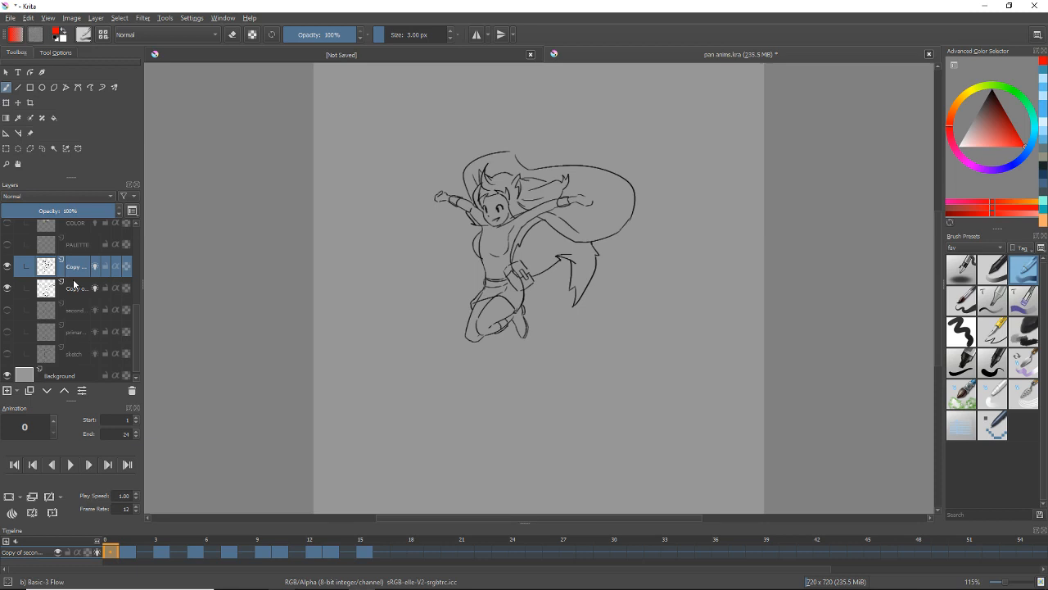
{"action": "left_click", "coordinate": [363, 551]}
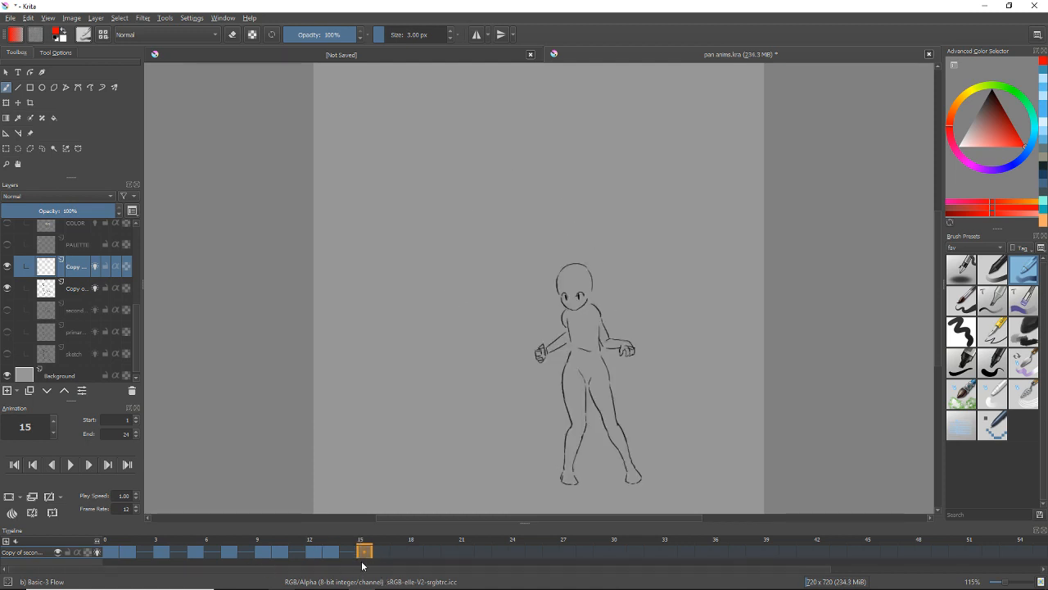
{"action": "mouse_move", "coordinate": [618, 555]}
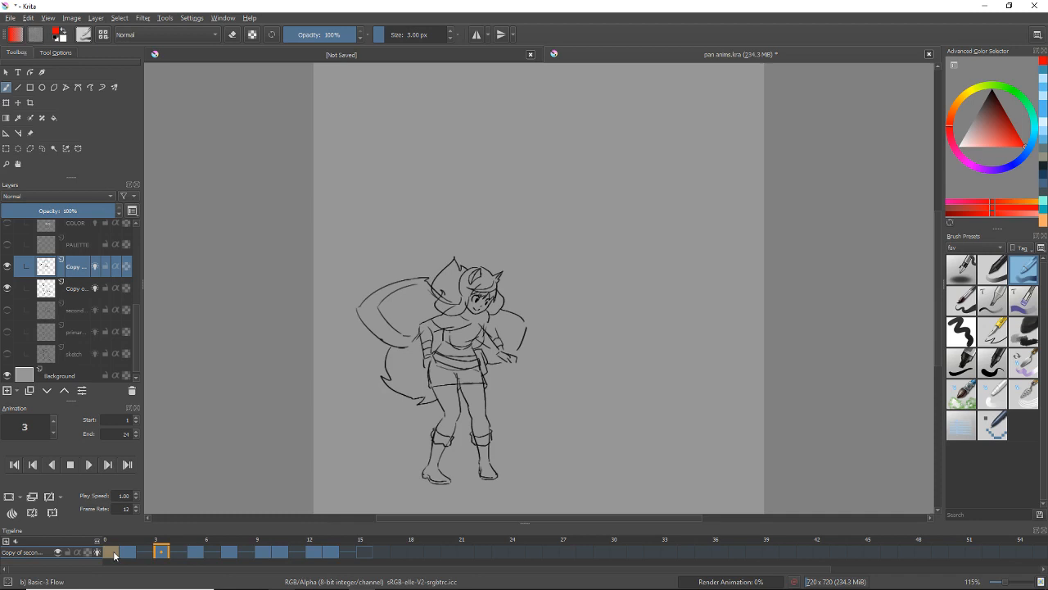
{"action": "left_click", "coordinate": [105, 550]}
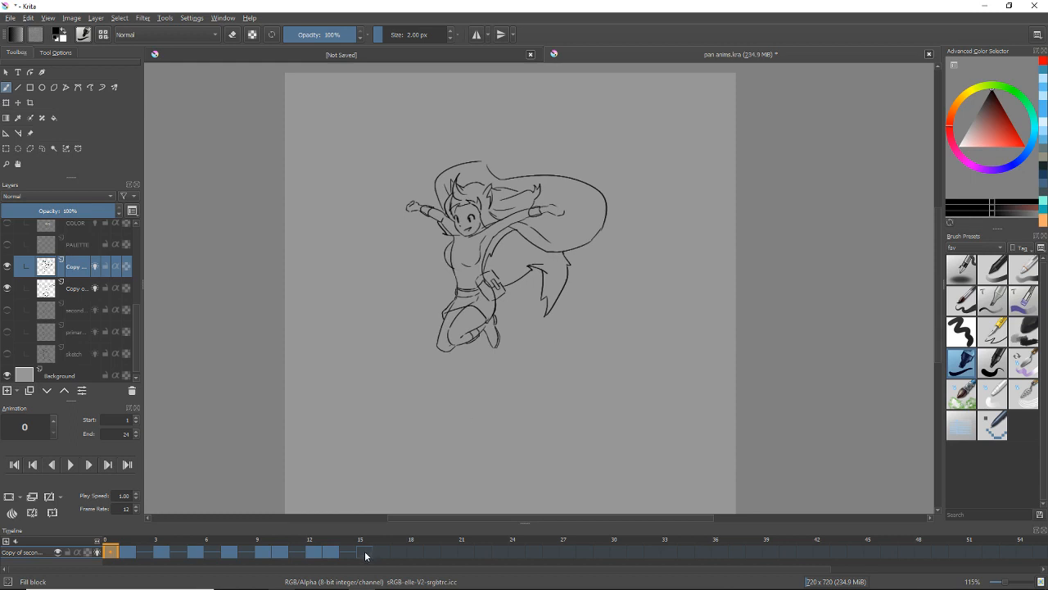
{"action": "left_click", "coordinate": [364, 550]}
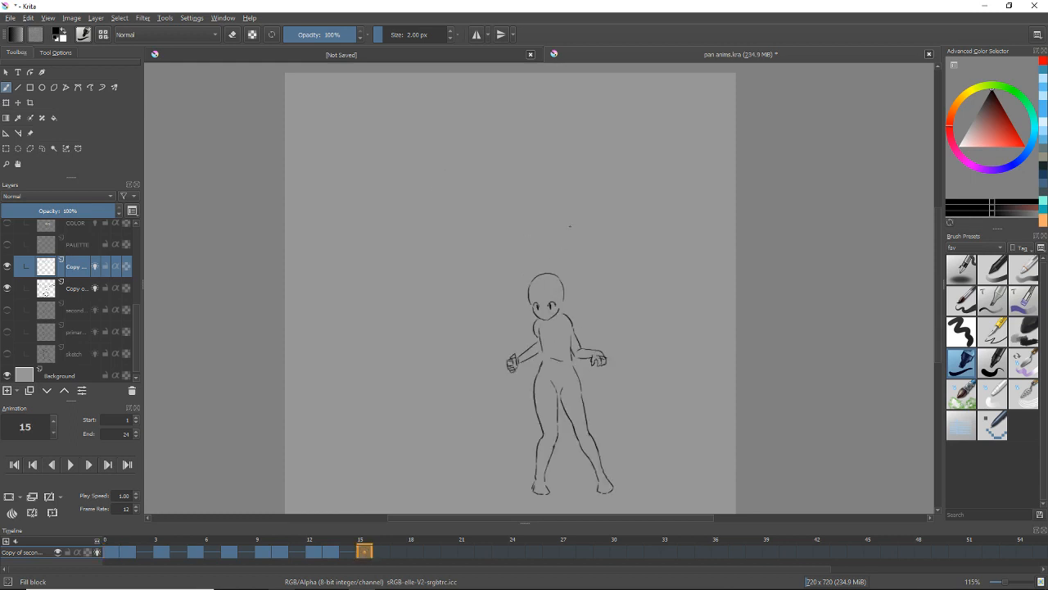
{"action": "left_click_drag", "start_coordinate": [565, 230], "coordinate": [655, 335]}
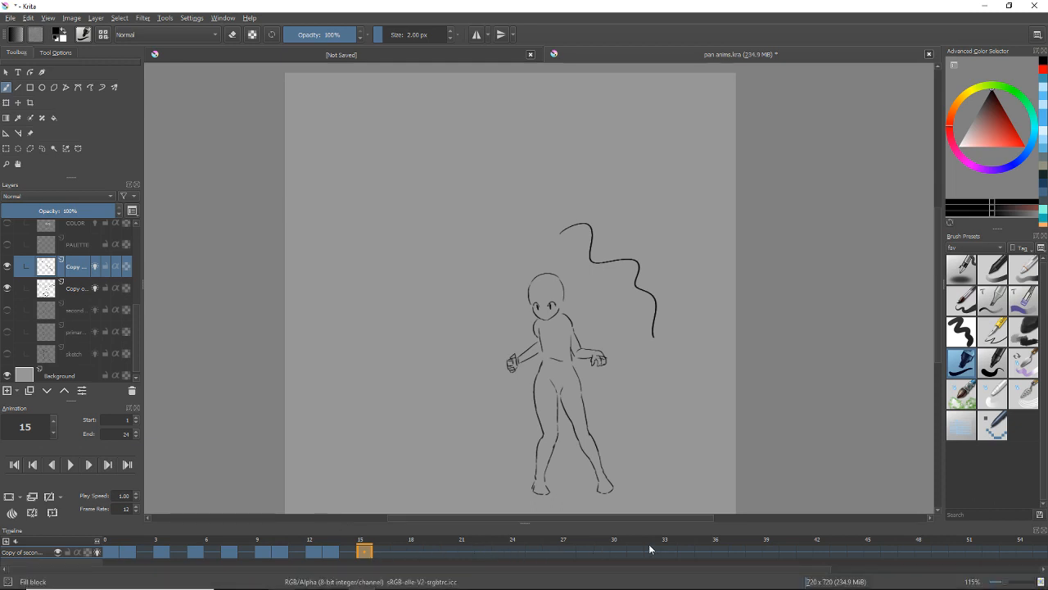
{"action": "mouse_move", "coordinate": [115, 557]}
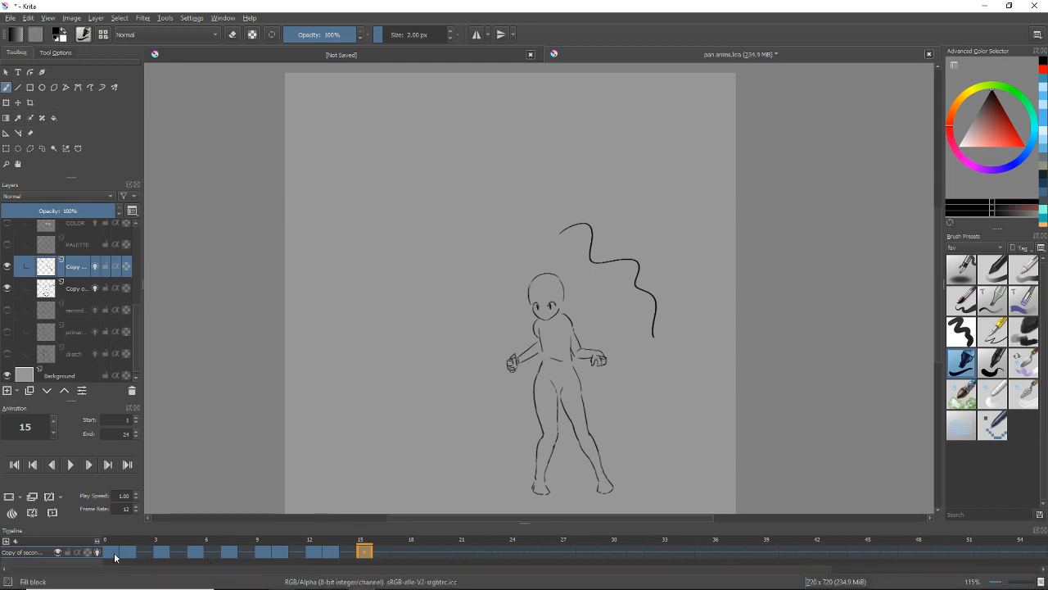
{"action": "left_click", "coordinate": [88, 465]}
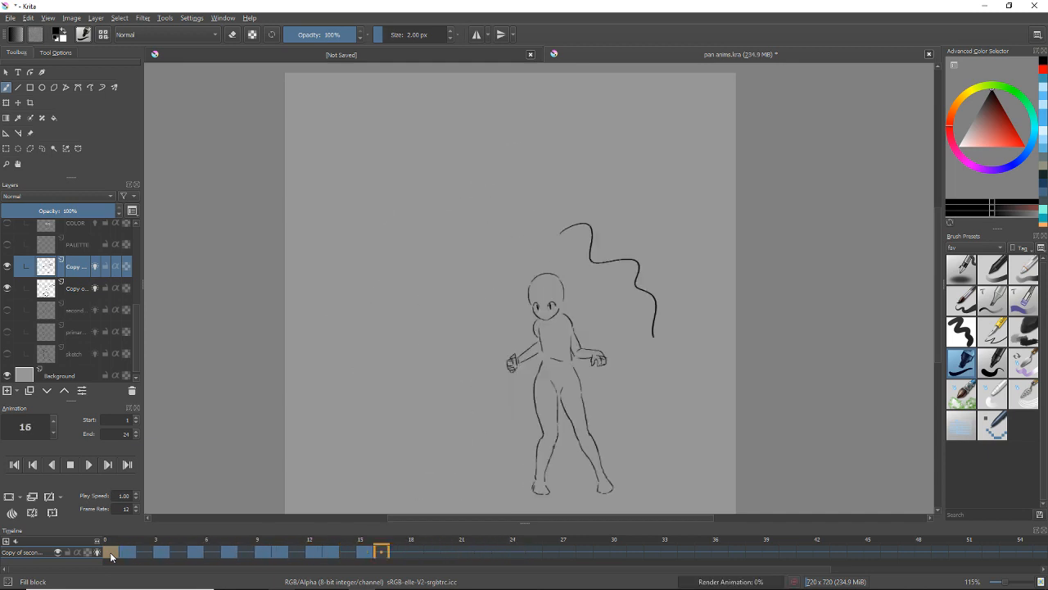
{"action": "left_click", "coordinate": [111, 550]}
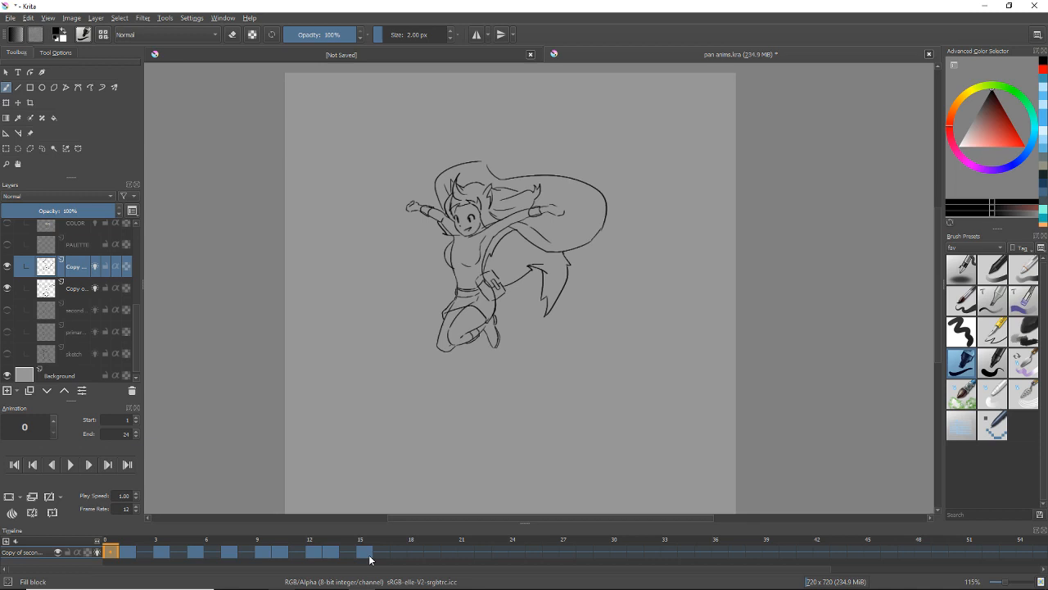
{"action": "mouse_move", "coordinate": [388, 567]}
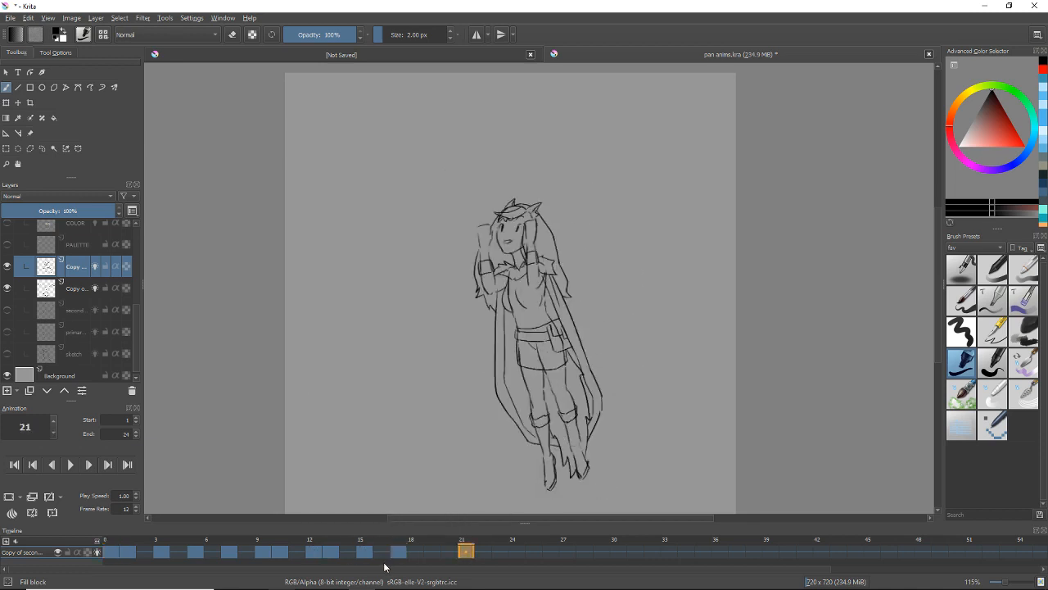
Add keyframes to the secondary copy past frame 15, reaching the frame 21 landing
{"action": "left_click", "coordinate": [322, 551]}
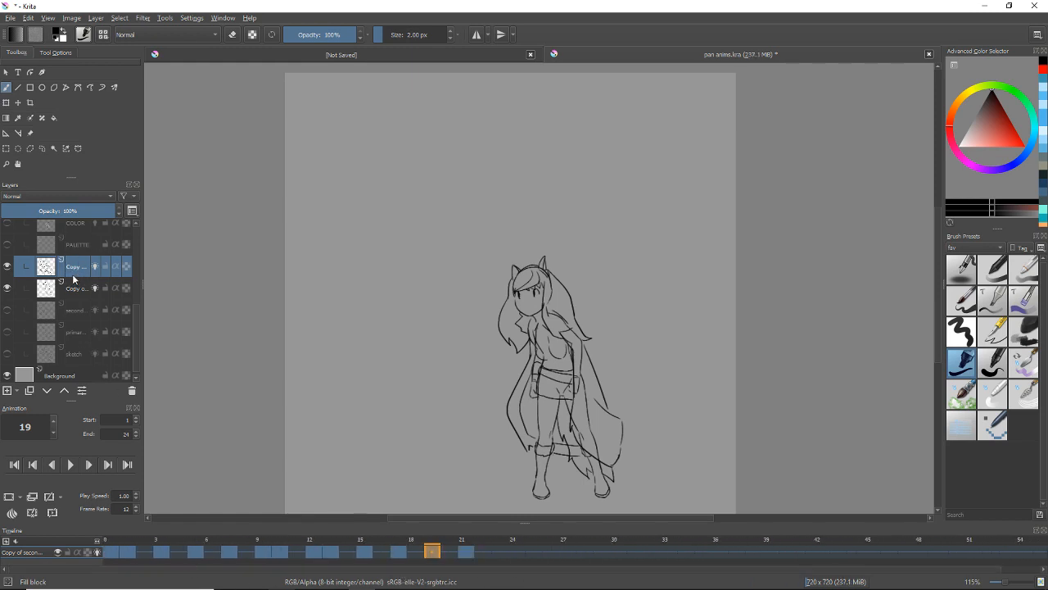
{"action": "left_click", "coordinate": [465, 550]}
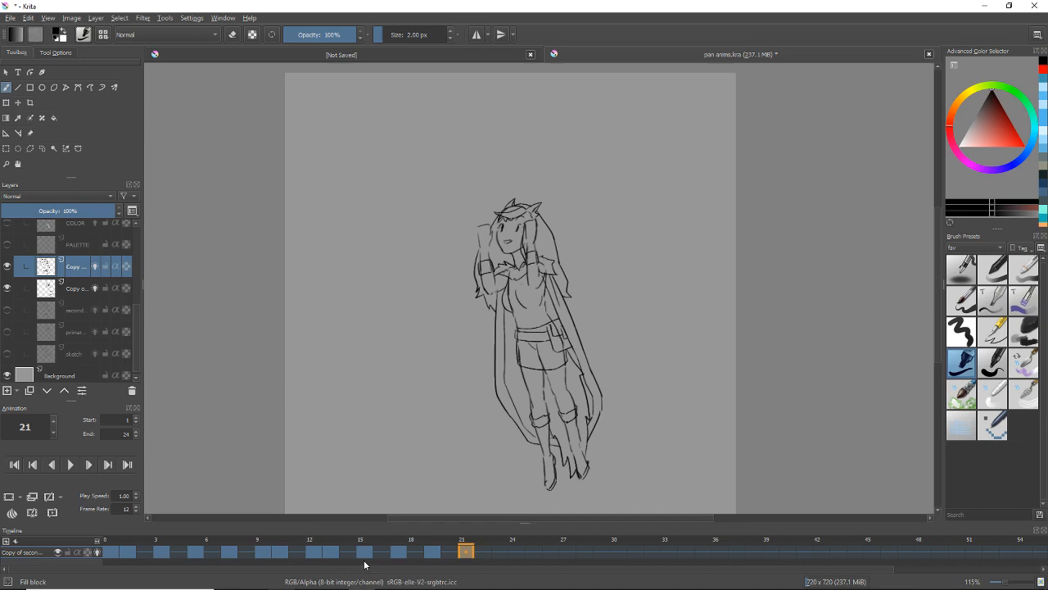
{"action": "mouse_move", "coordinate": [349, 564]}
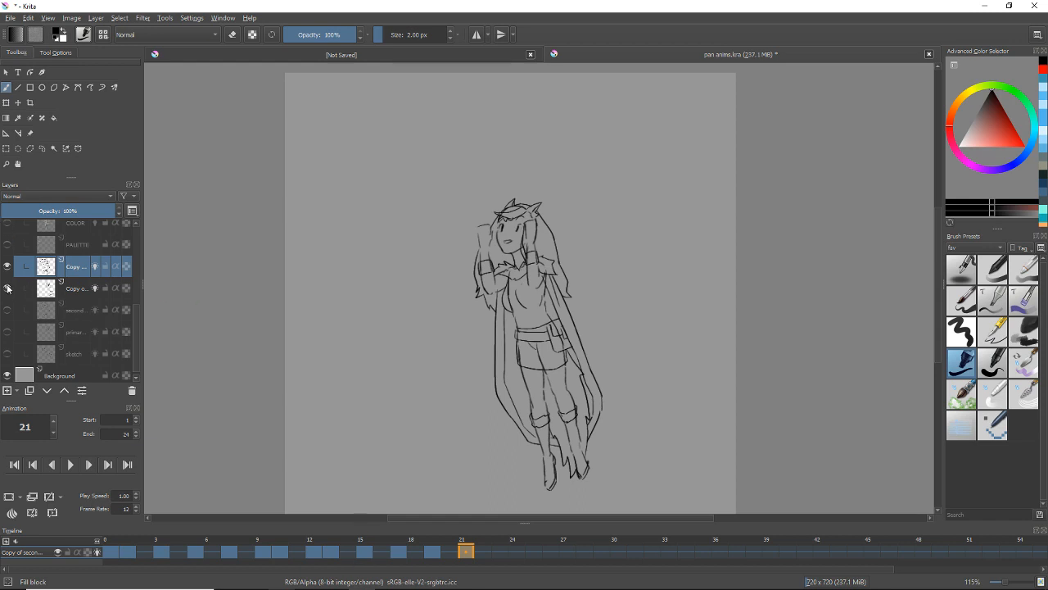
{"action": "mouse_move", "coordinate": [8, 288]}
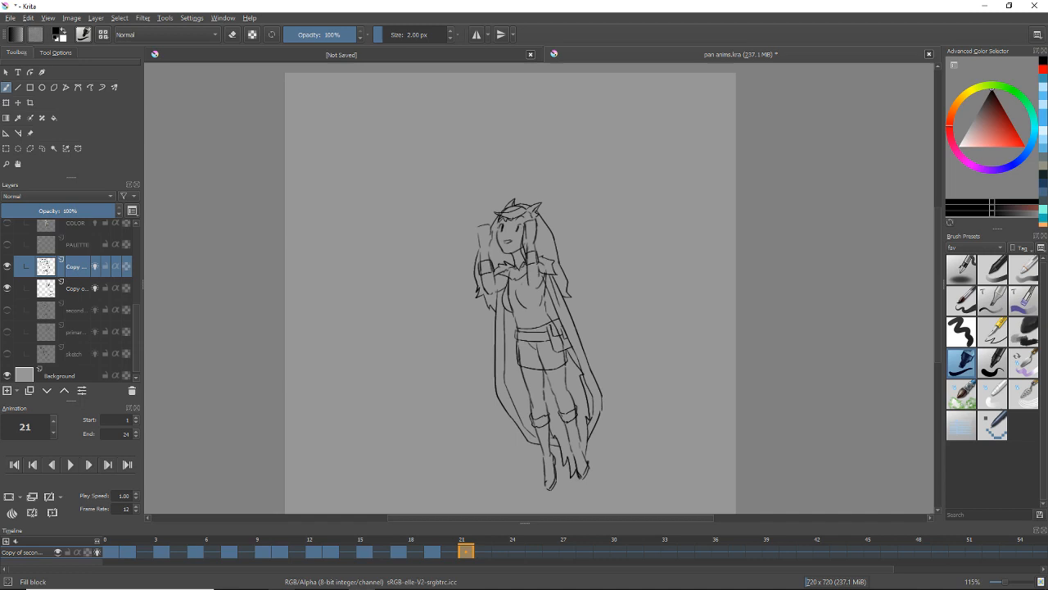
{"action": "mouse_move", "coordinate": [137, 327]}
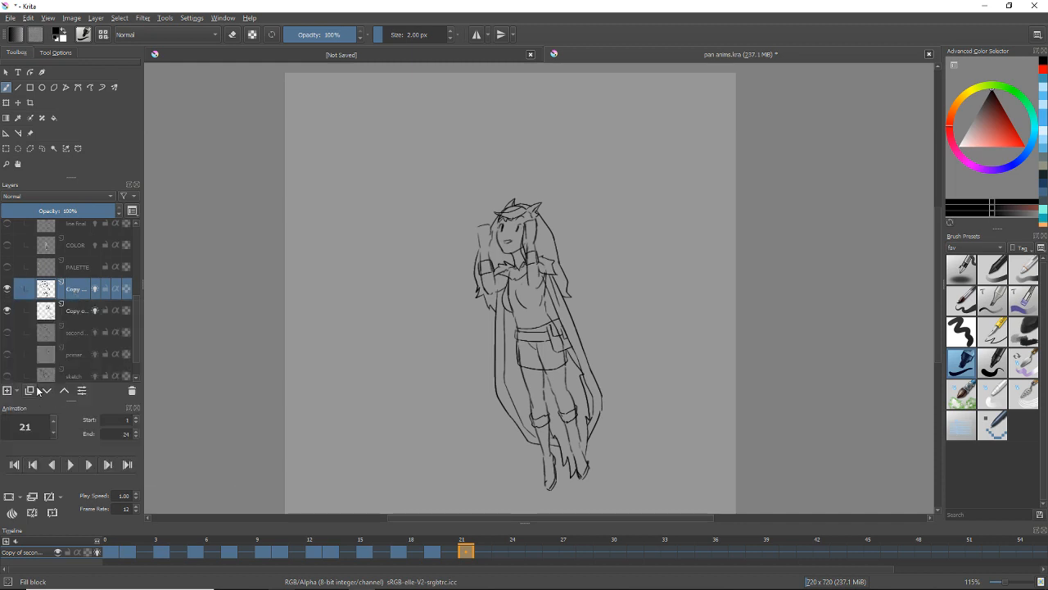
Move one copy layer below the other, check frames 22 and 25, and merge them
{"action": "left_click", "coordinate": [75, 310]}
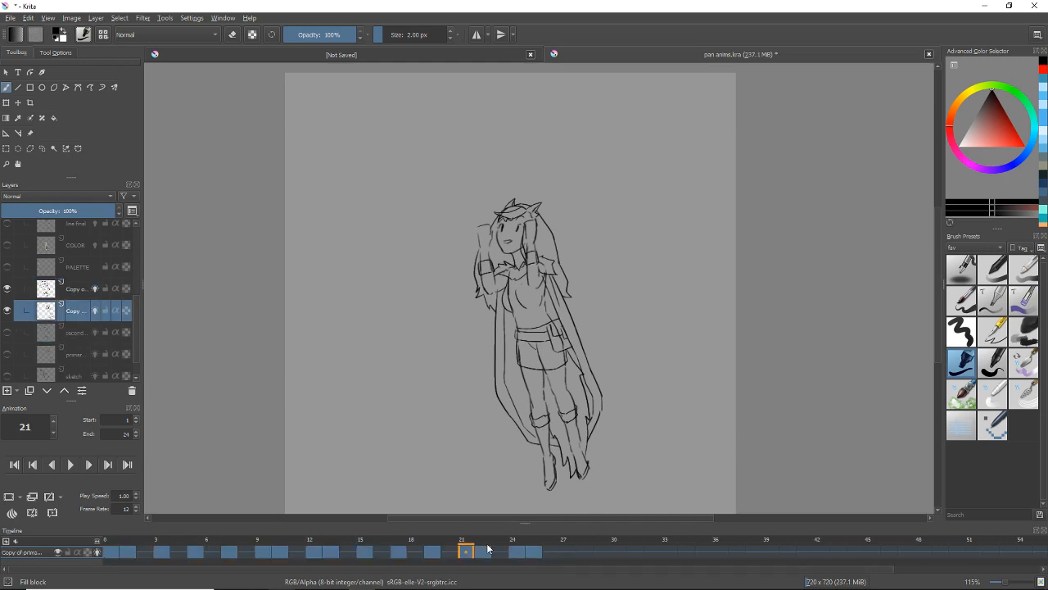
{"action": "left_click", "coordinate": [482, 551]}
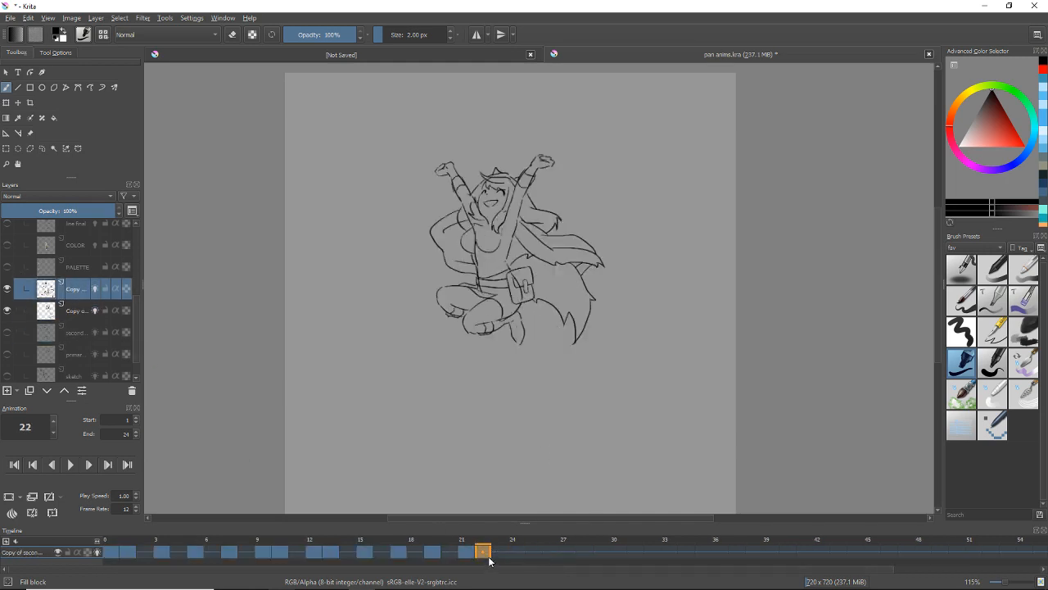
{"action": "left_click", "coordinate": [532, 551]}
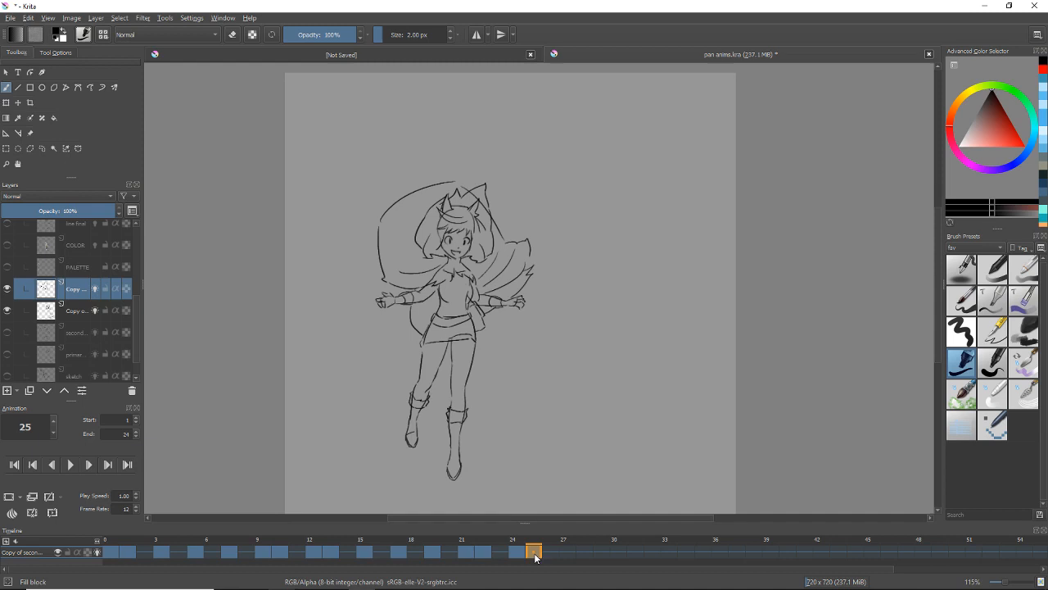
{"action": "left_click", "coordinate": [482, 551]}
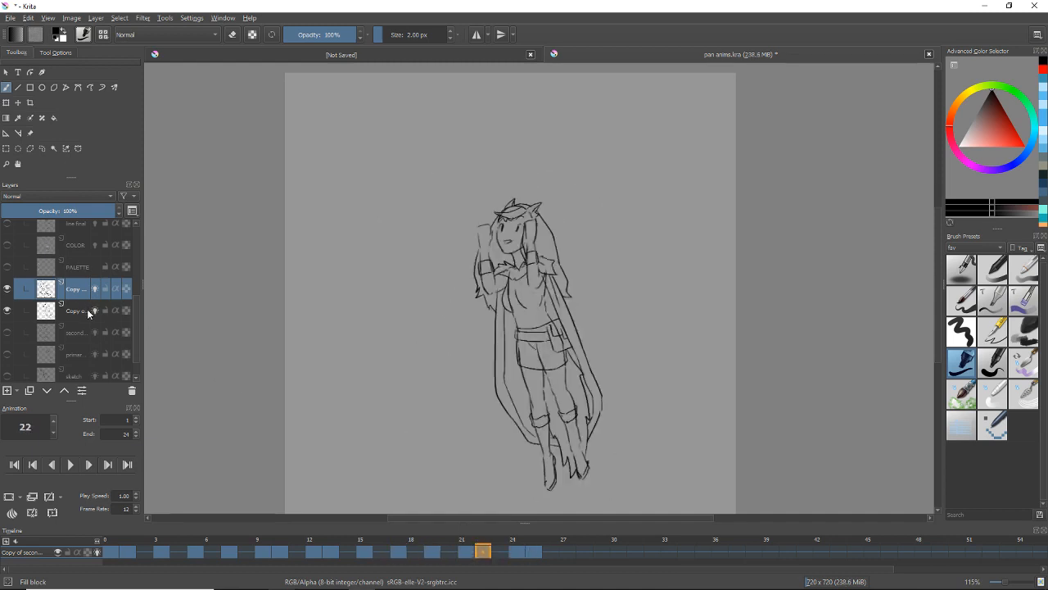
{"action": "left_click", "coordinate": [533, 550]}
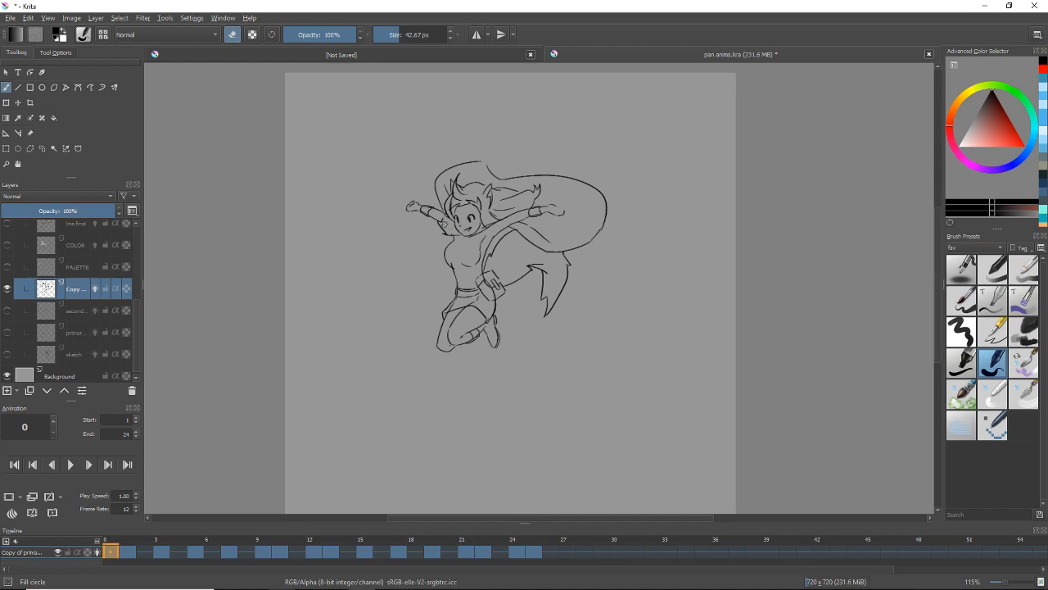
{"action": "mouse_move", "coordinate": [447, 249]}
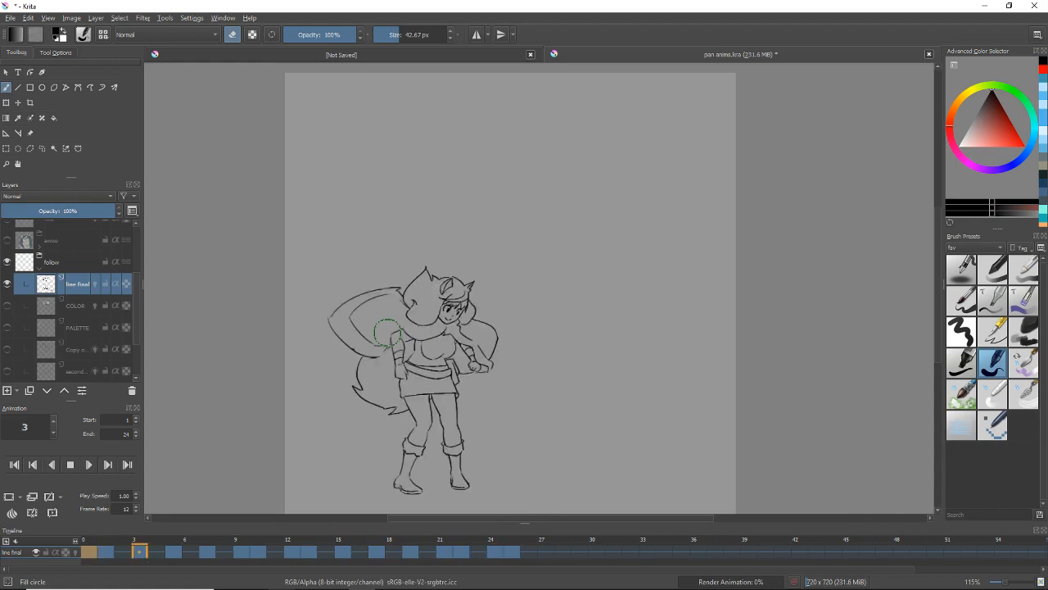
Show the 'line final' layer and stop its playback at the frame 0 leap
{"action": "left_click", "coordinate": [156, 551]}
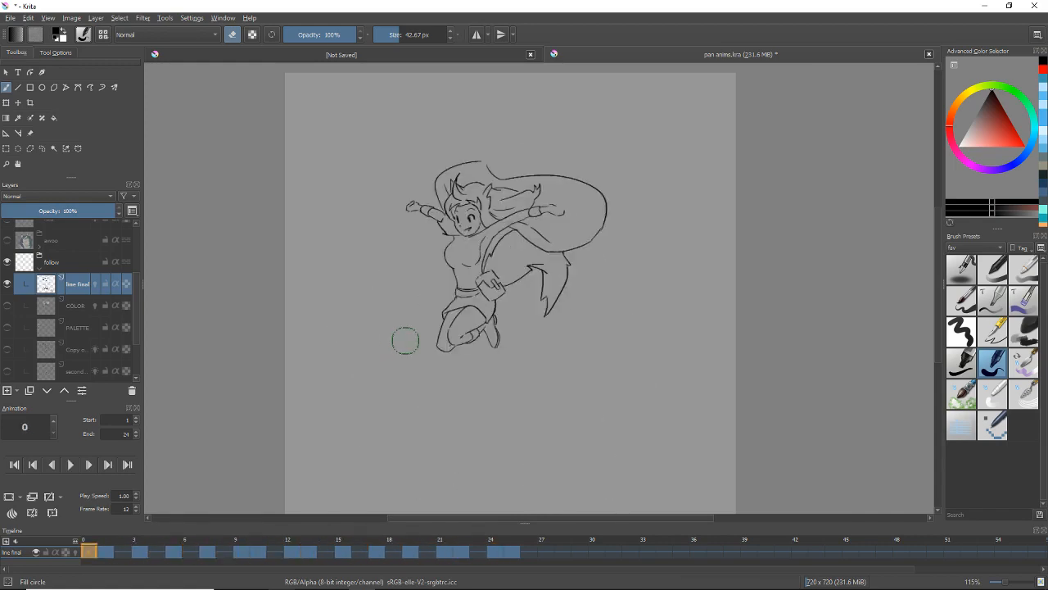
Show the COLOR layer under the line-final layer and check frames 25 and 42
{"action": "left_click", "coordinate": [7, 305]}
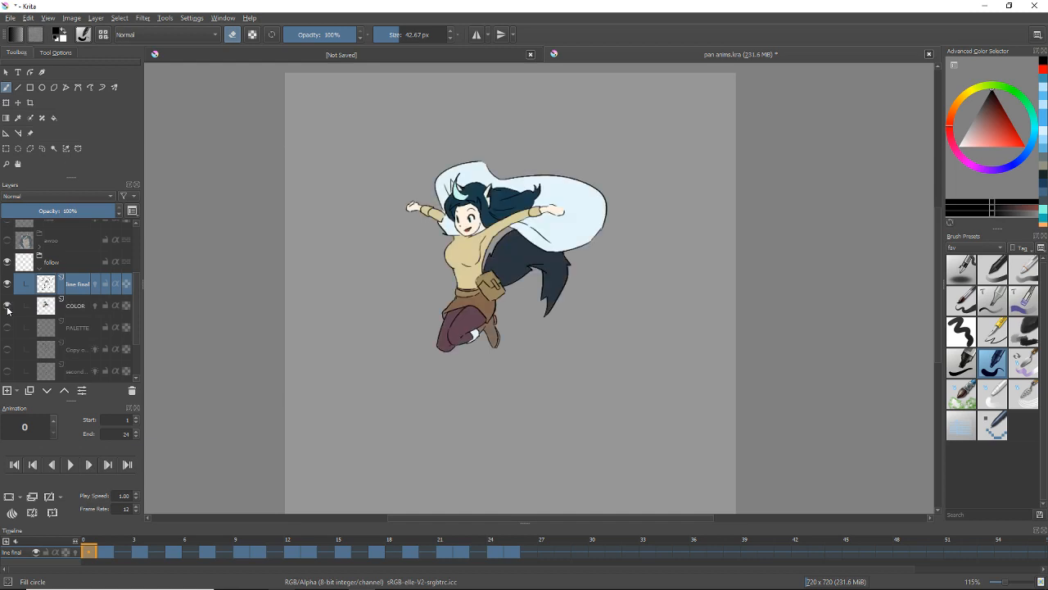
{"action": "left_click", "coordinate": [75, 305]}
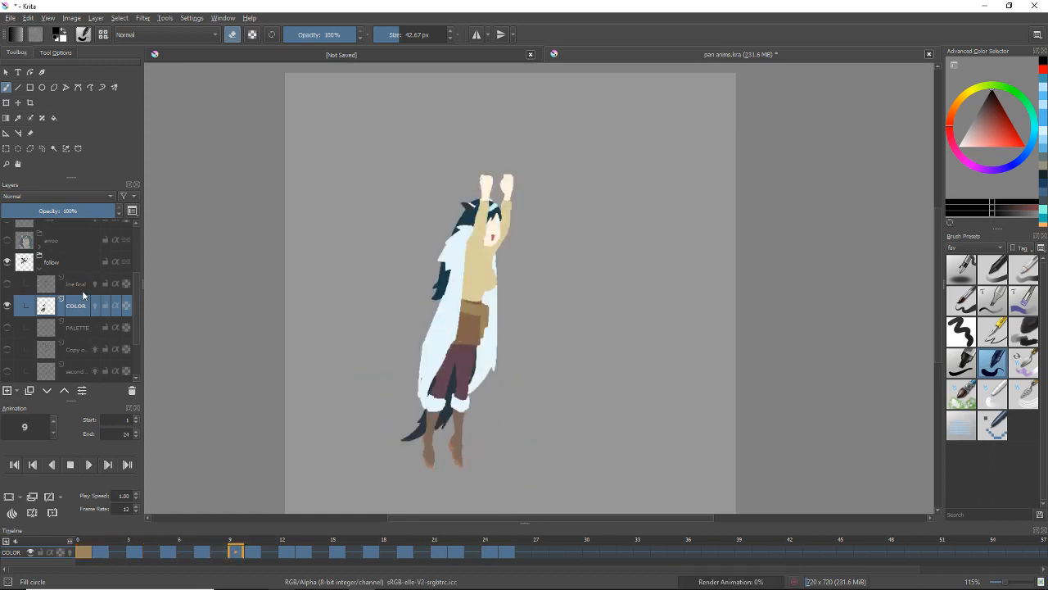
{"action": "left_click", "coordinate": [107, 464]}
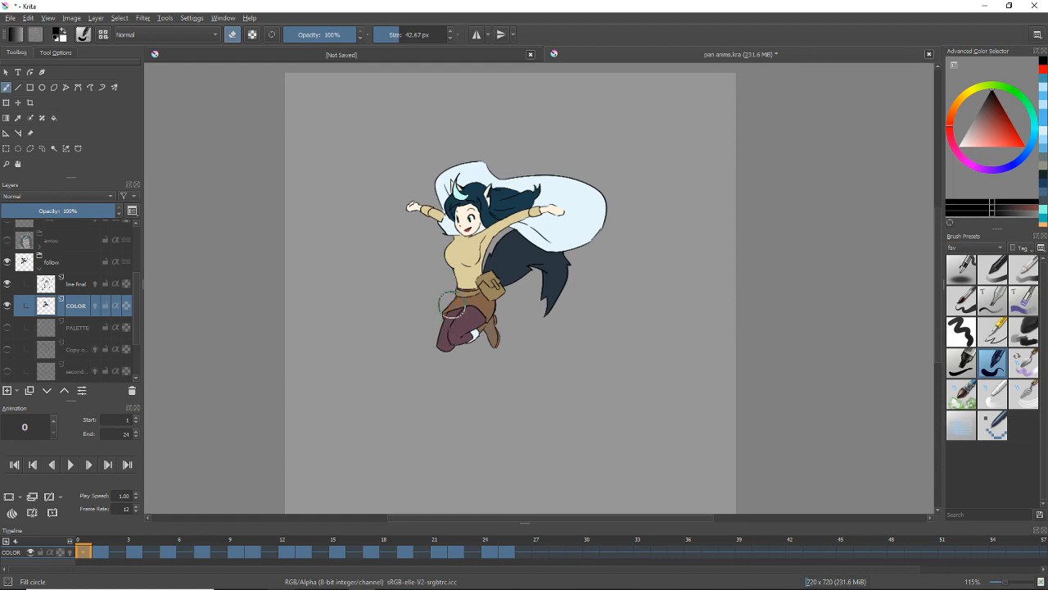
{"action": "mouse_move", "coordinate": [328, 387]}
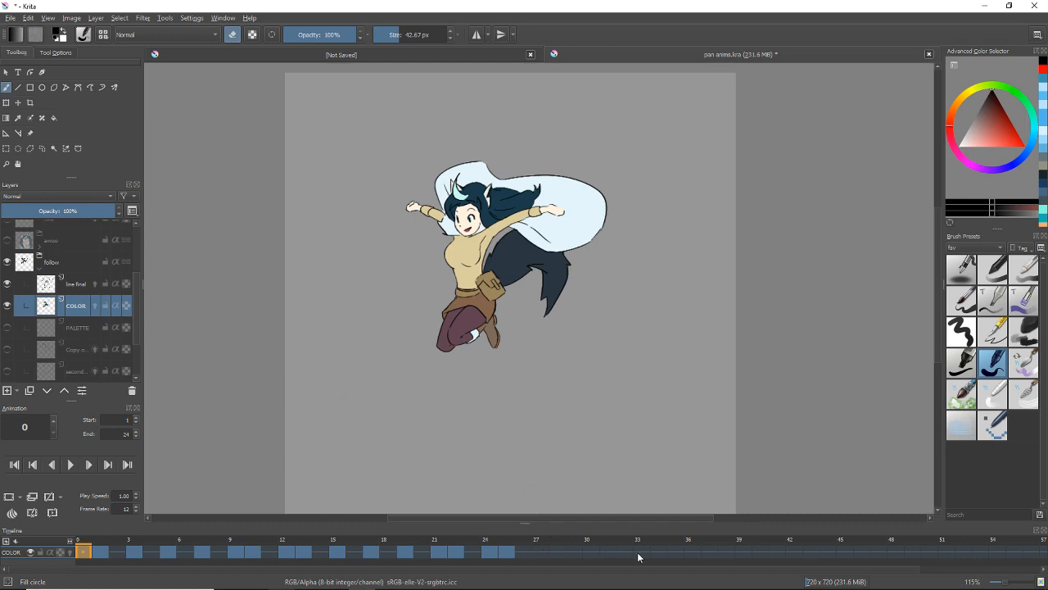
{"action": "left_click", "coordinate": [506, 550]}
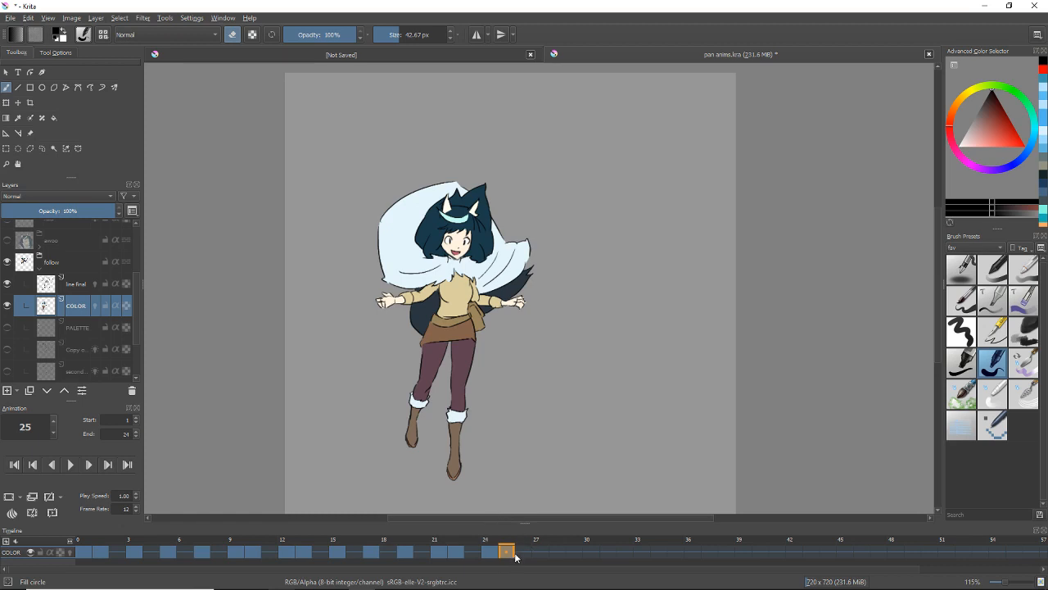
{"action": "left_click", "coordinate": [793, 550]}
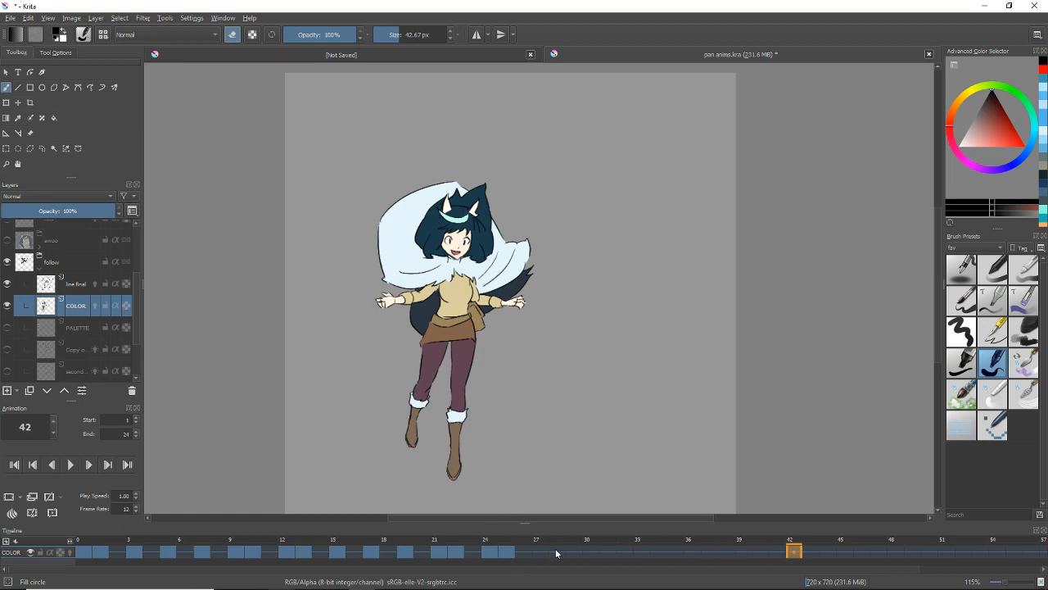